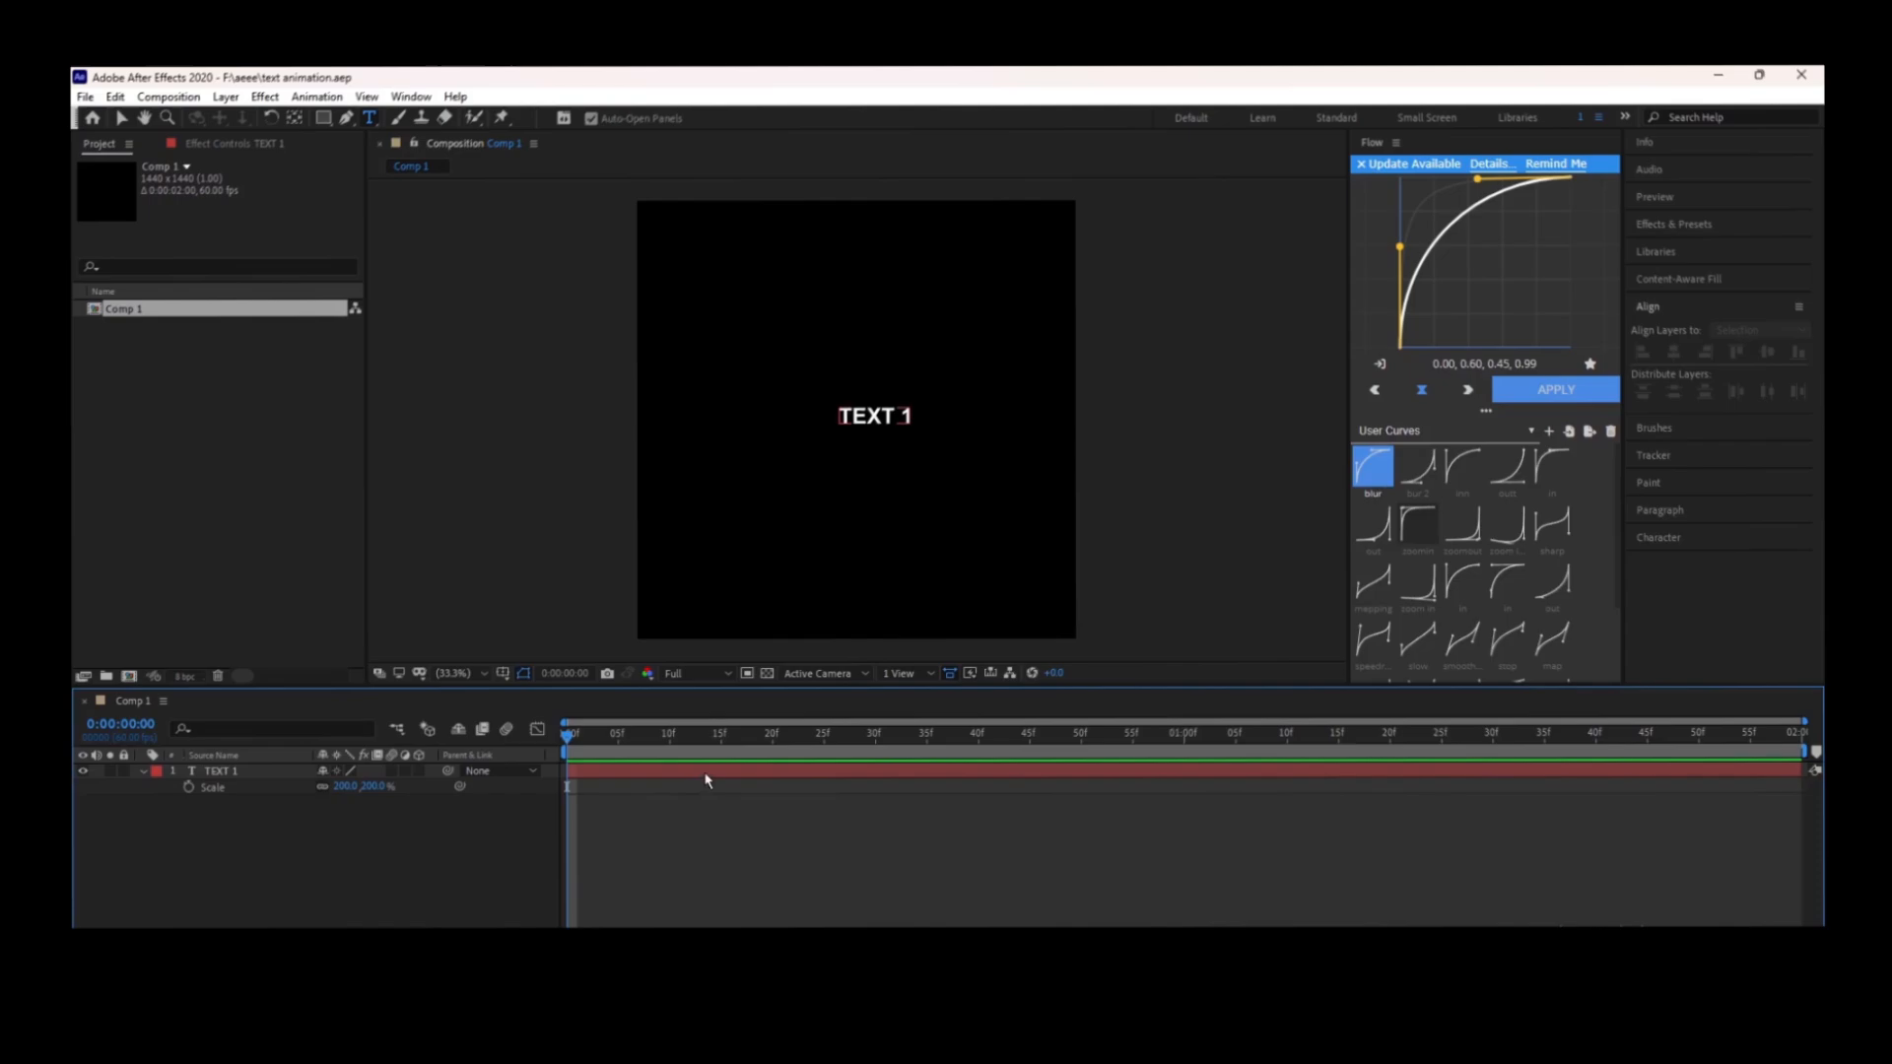
Search Effects & Presets for 'texture' and apply S_TexturePlasma to the new adjustment layer.
key("ctrl+s")
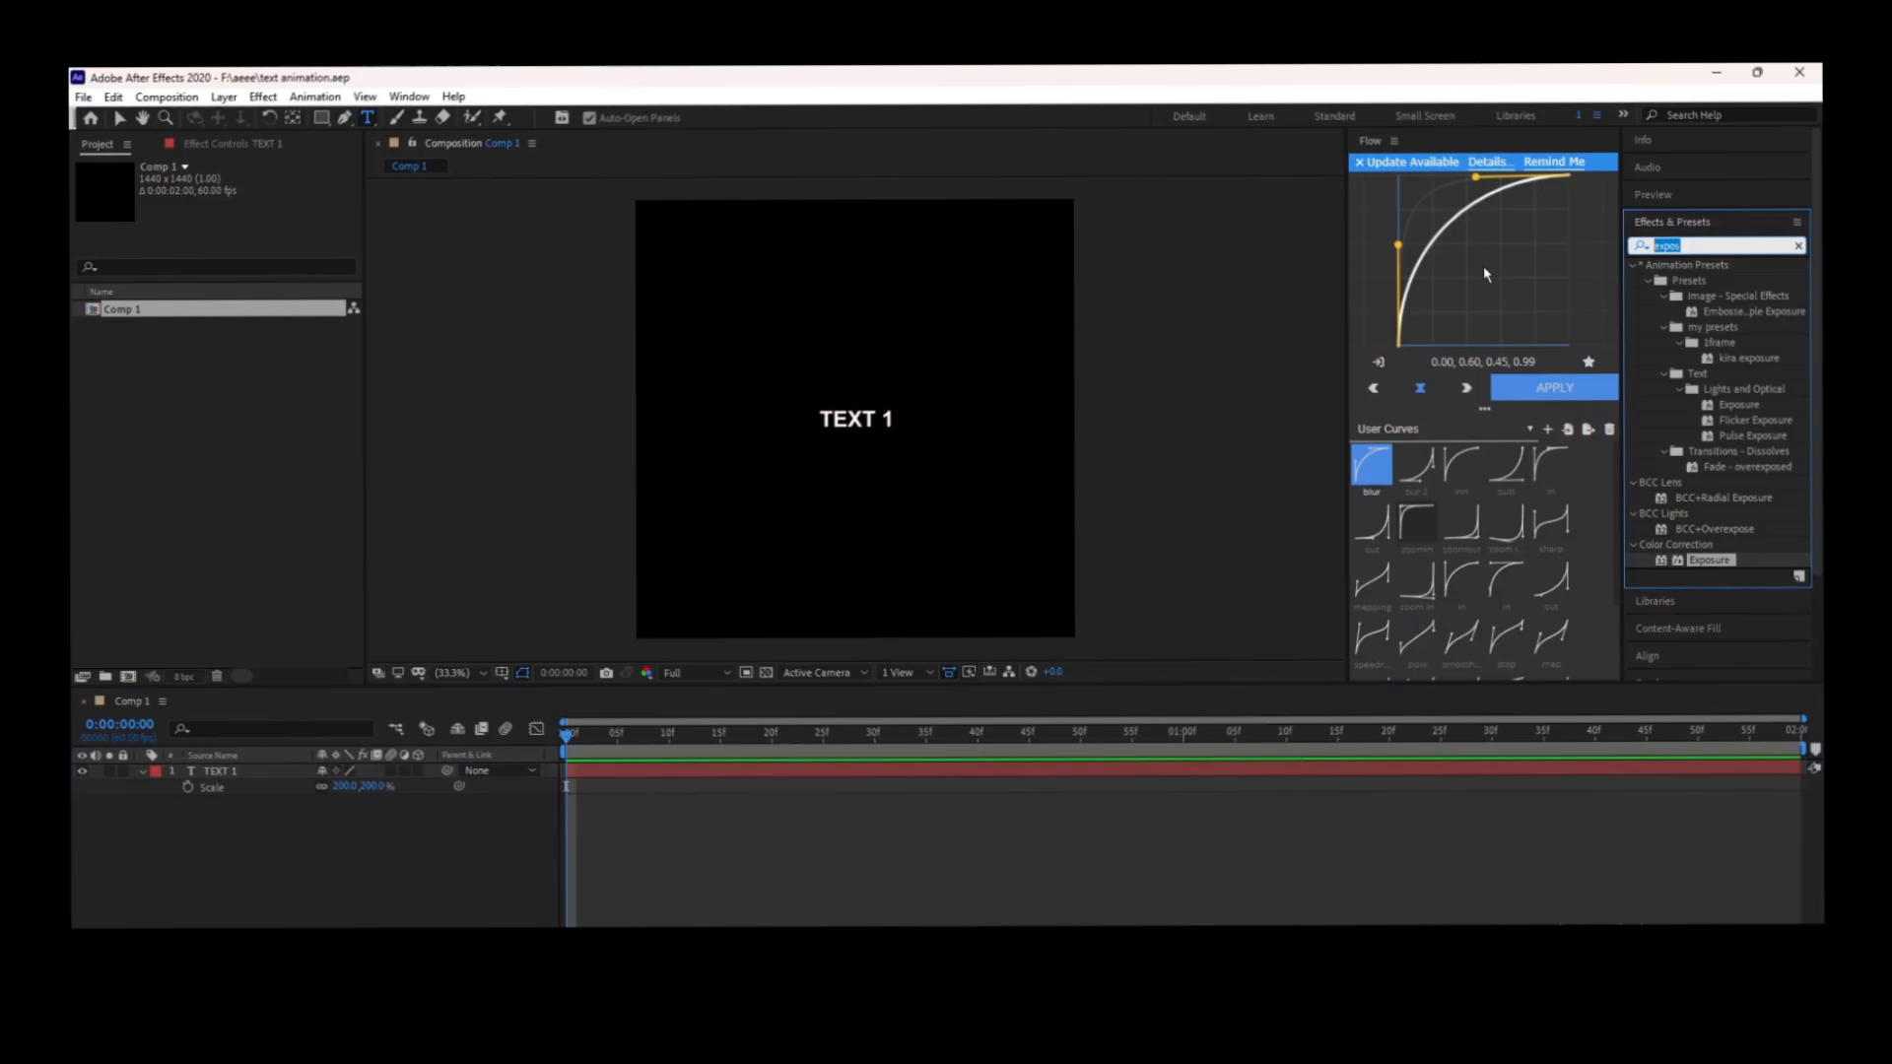
mouse_move(833, 839)
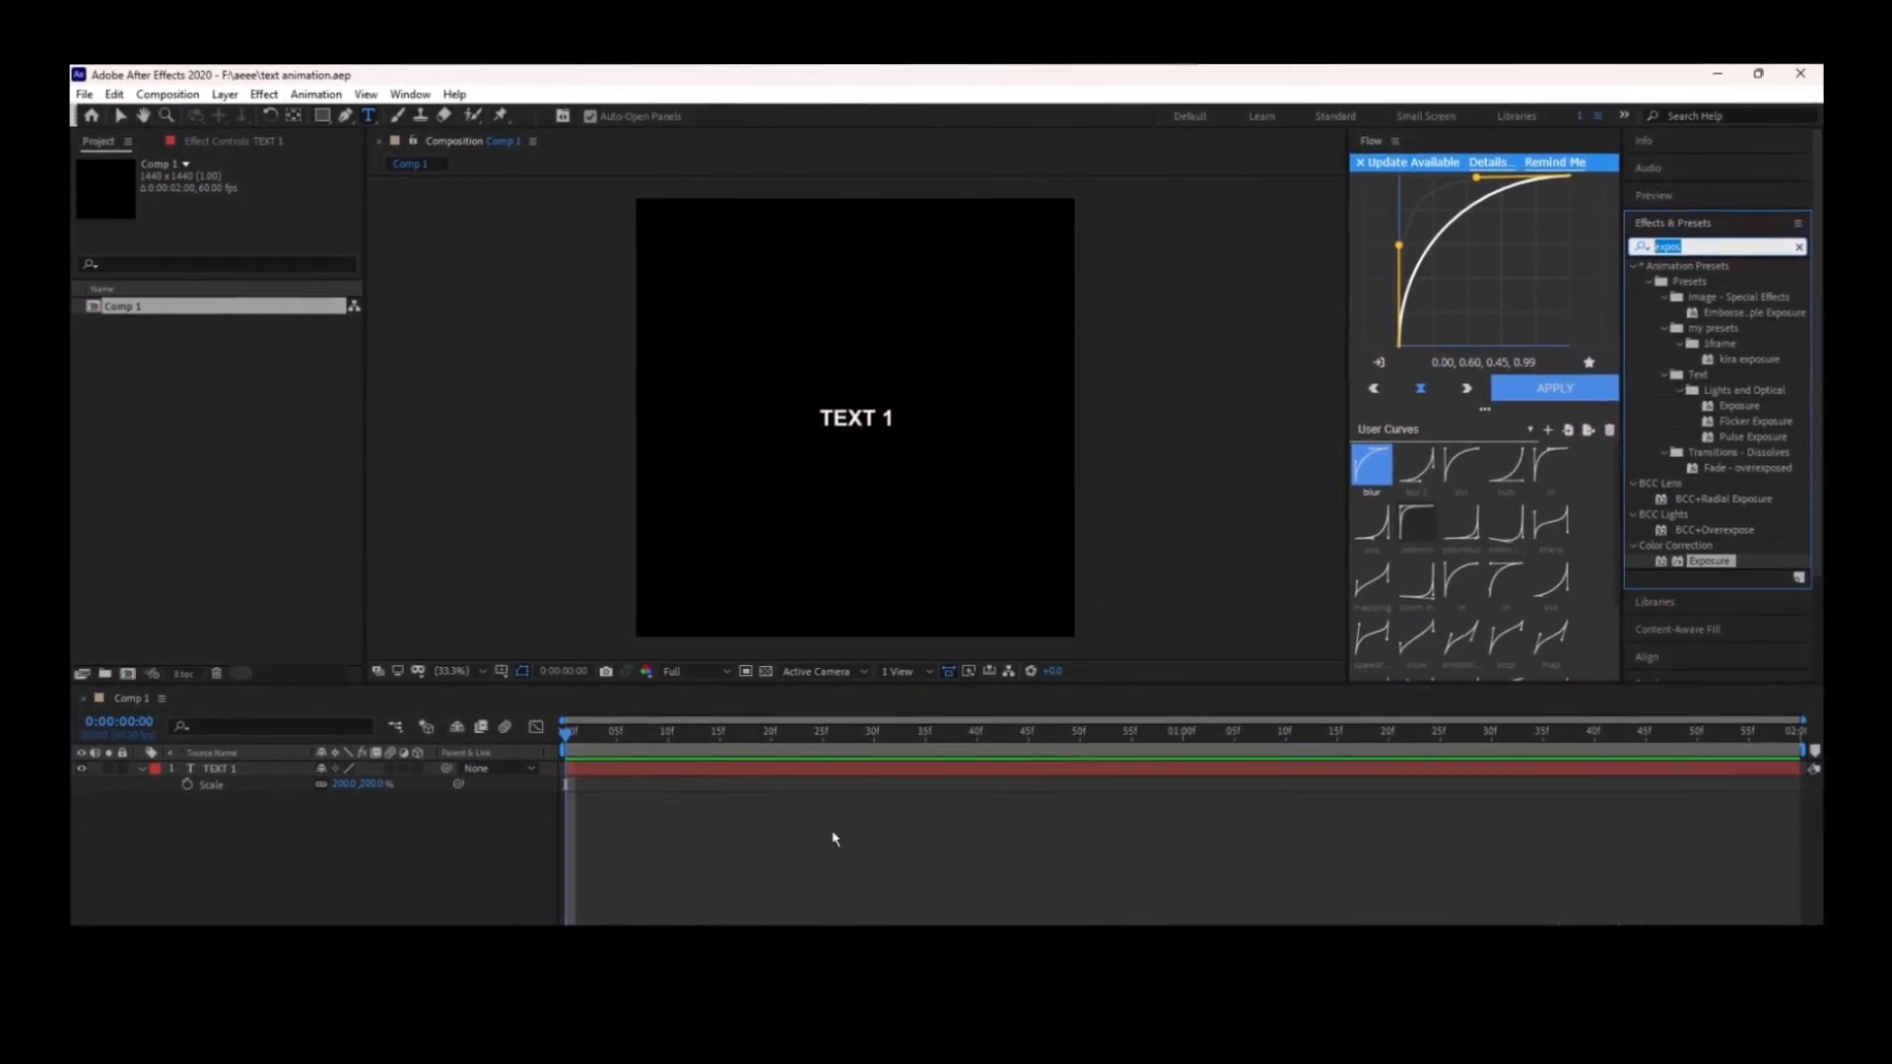
left_click(219, 768)
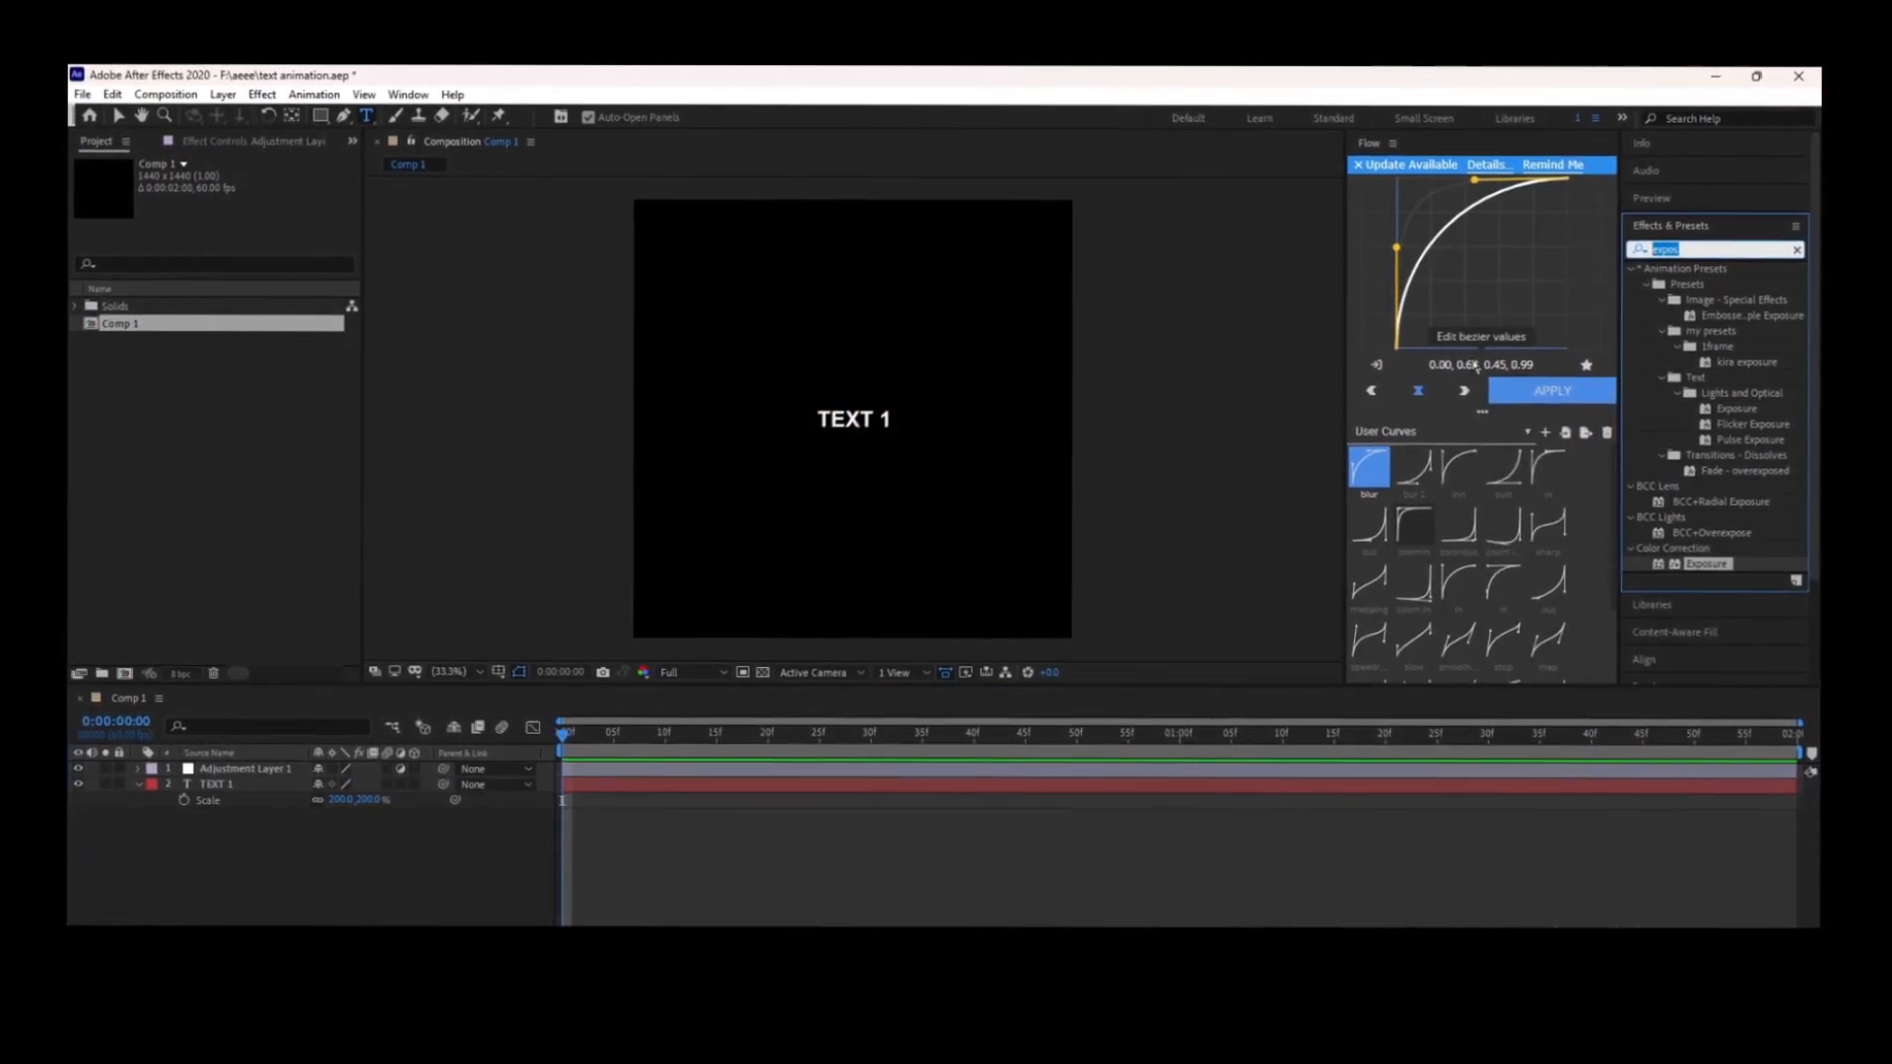
type("texturepl")
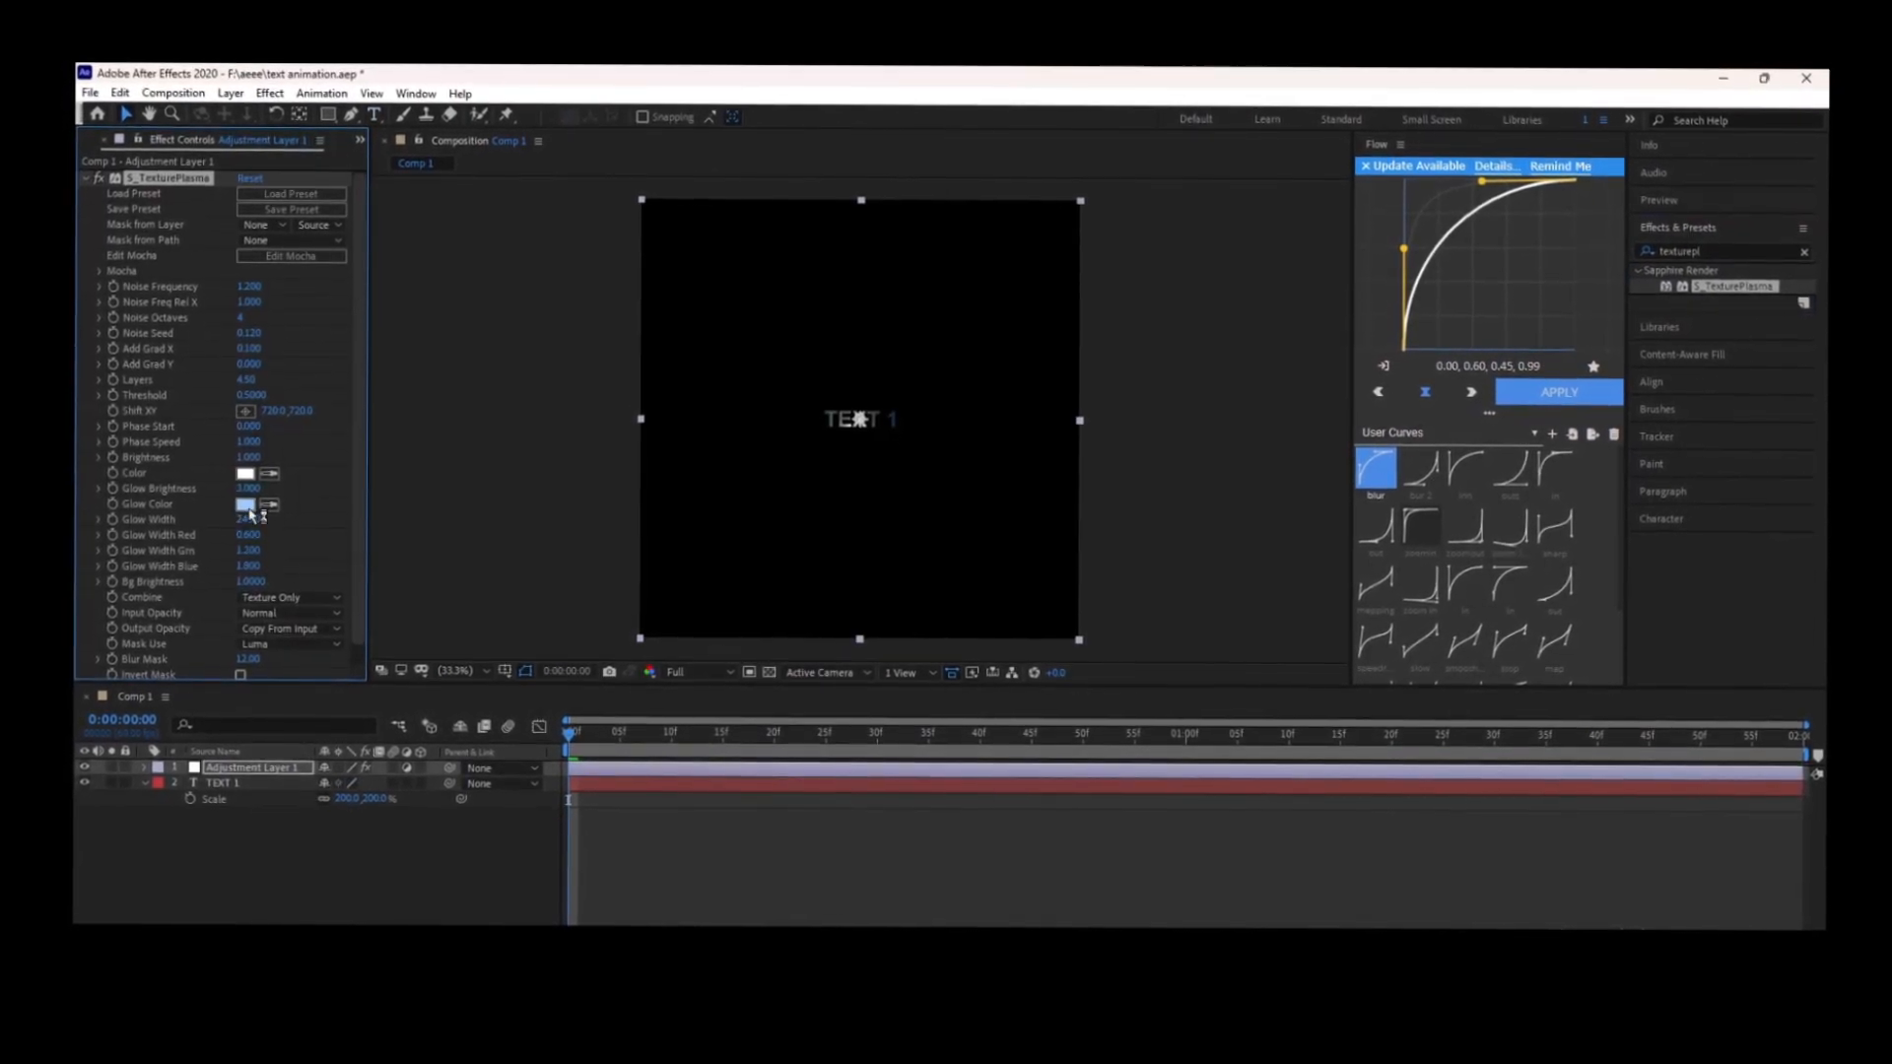
Delete Adjustment Layer 1 and TEXT 2 from the timeline.
left_click(244, 506)
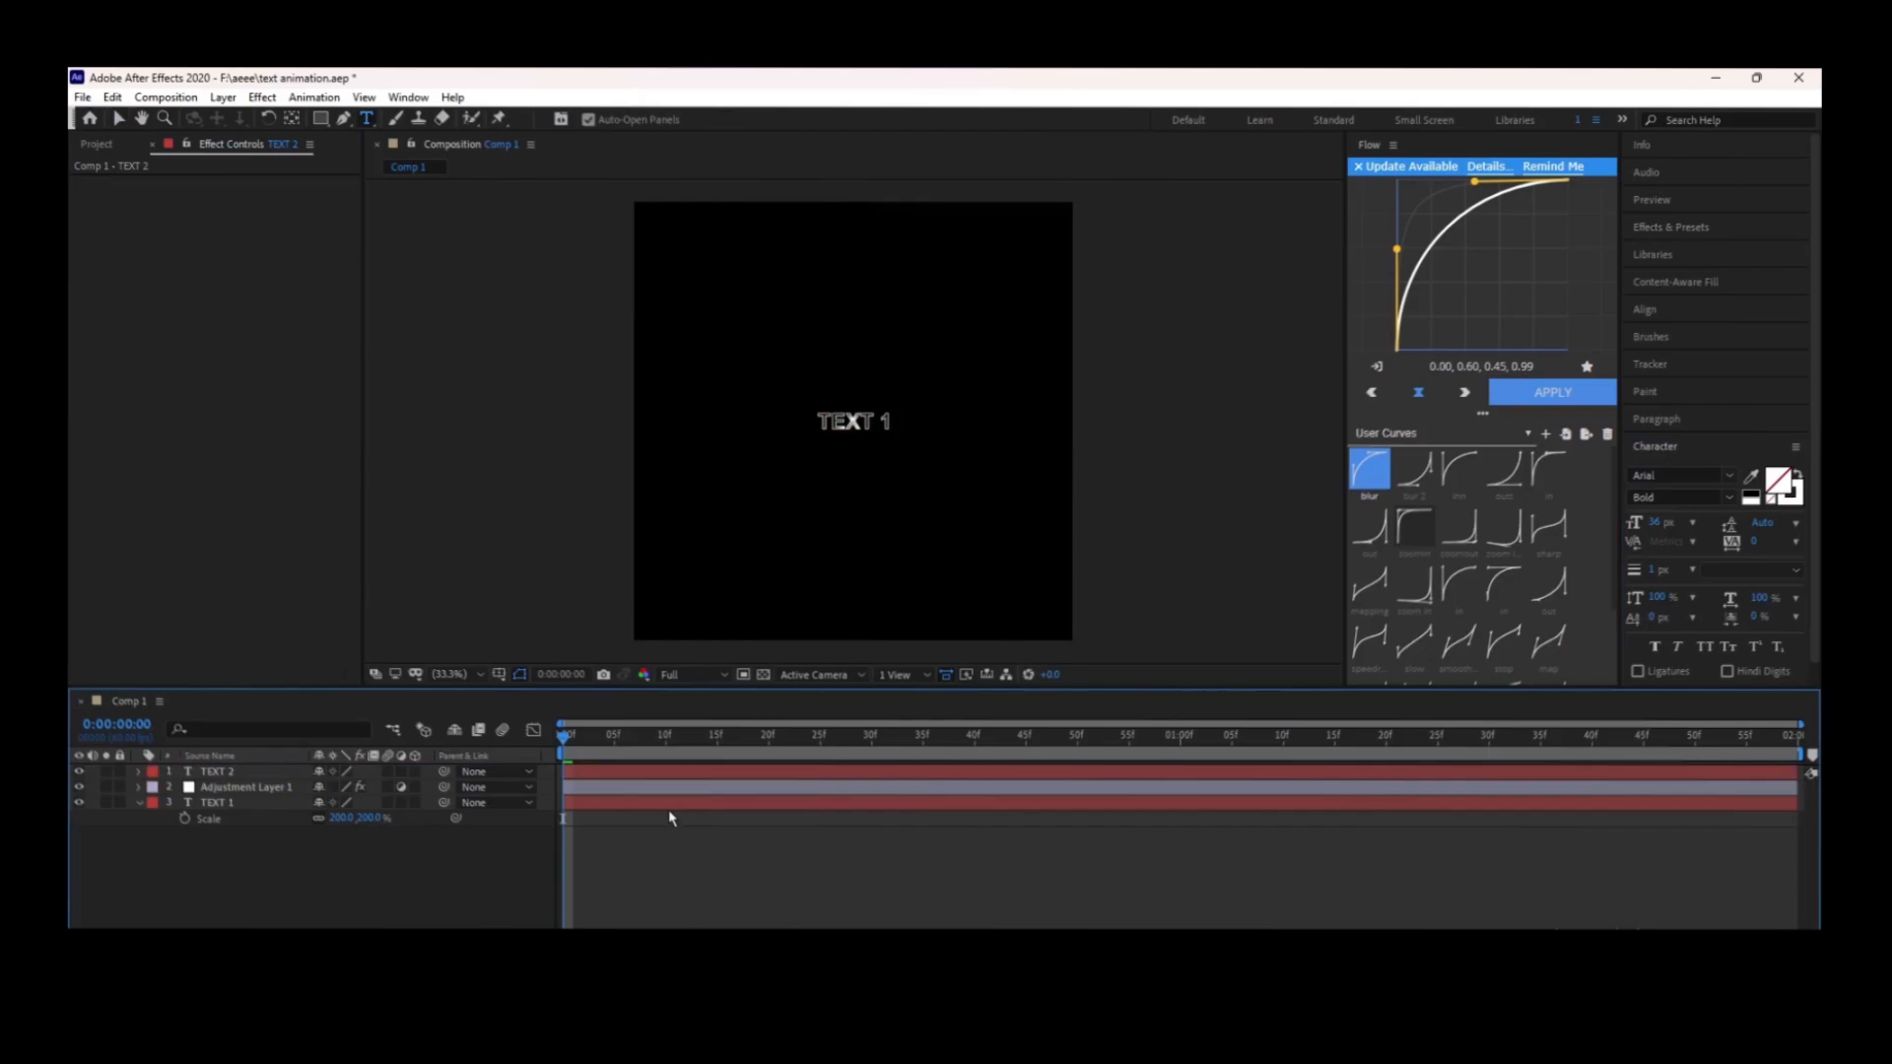
left_click(619, 733)
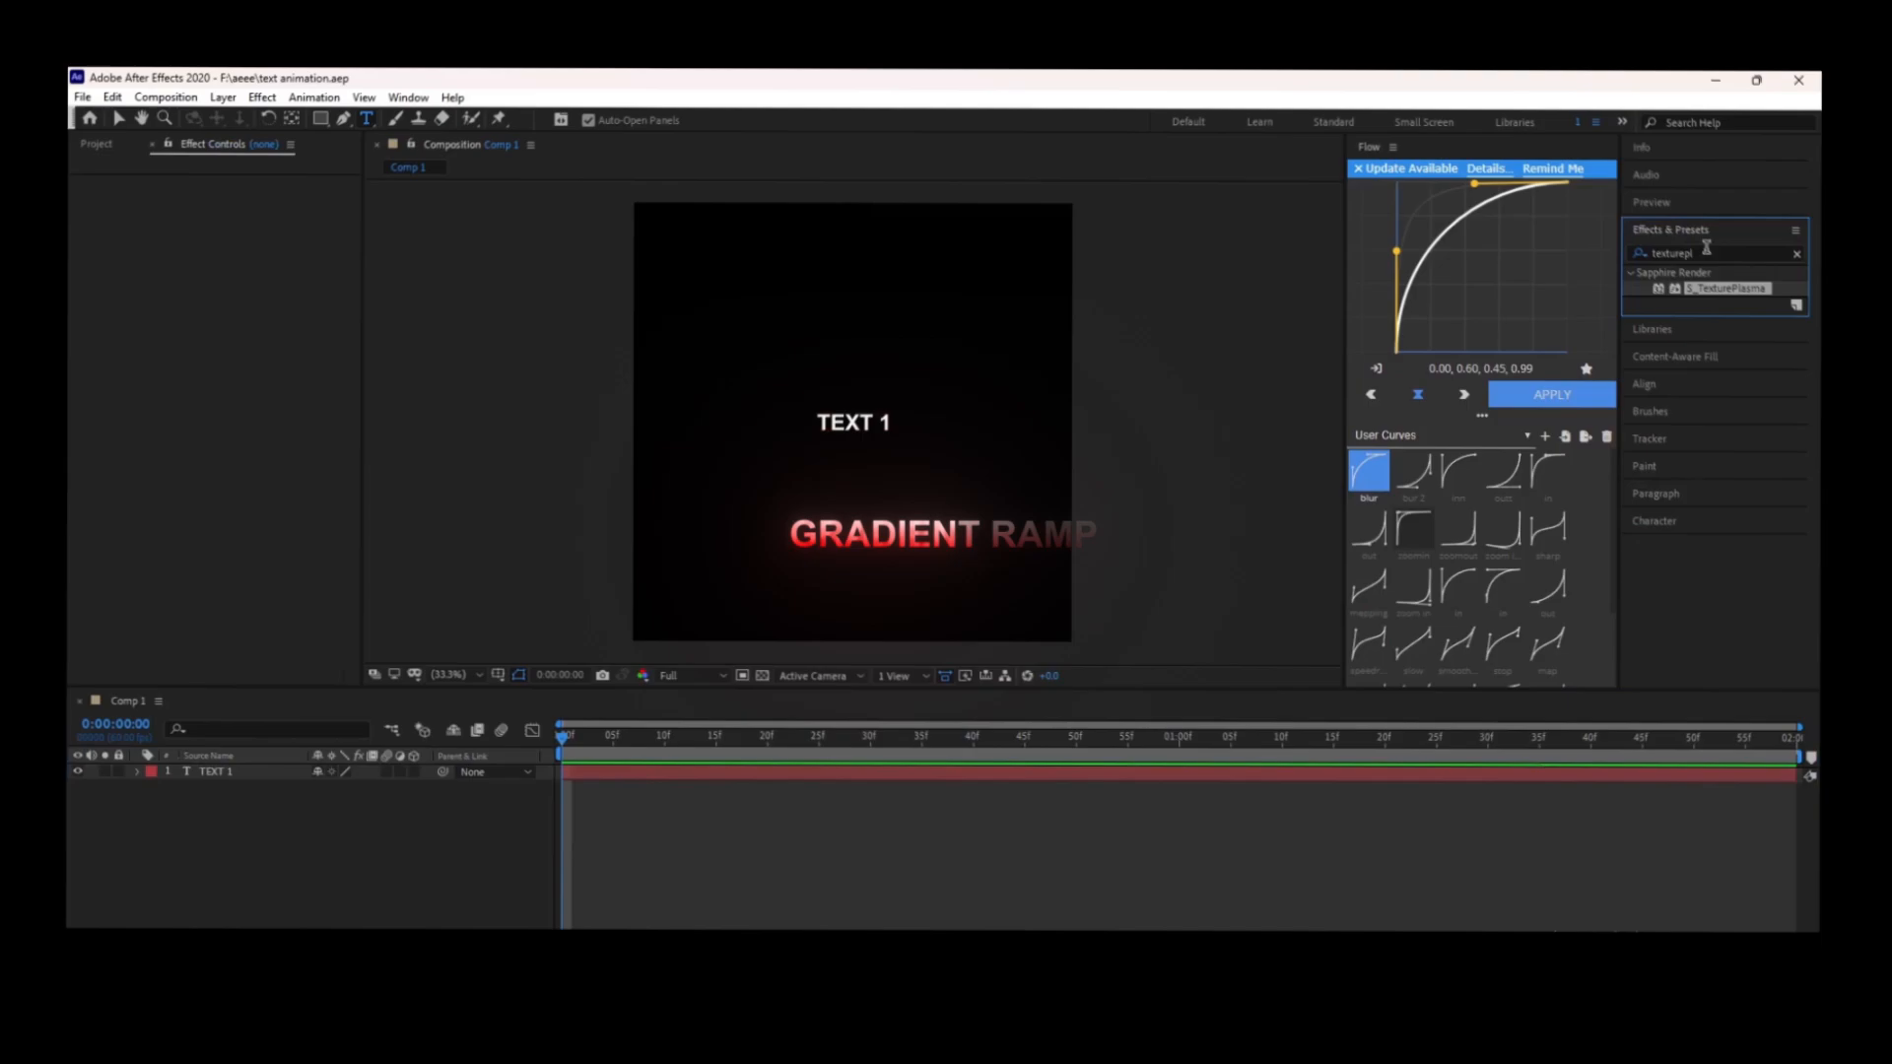
Apply Gradient Ramp with a red end colour to TEXT 1, then delete it and pick red fill.
type("gradient")
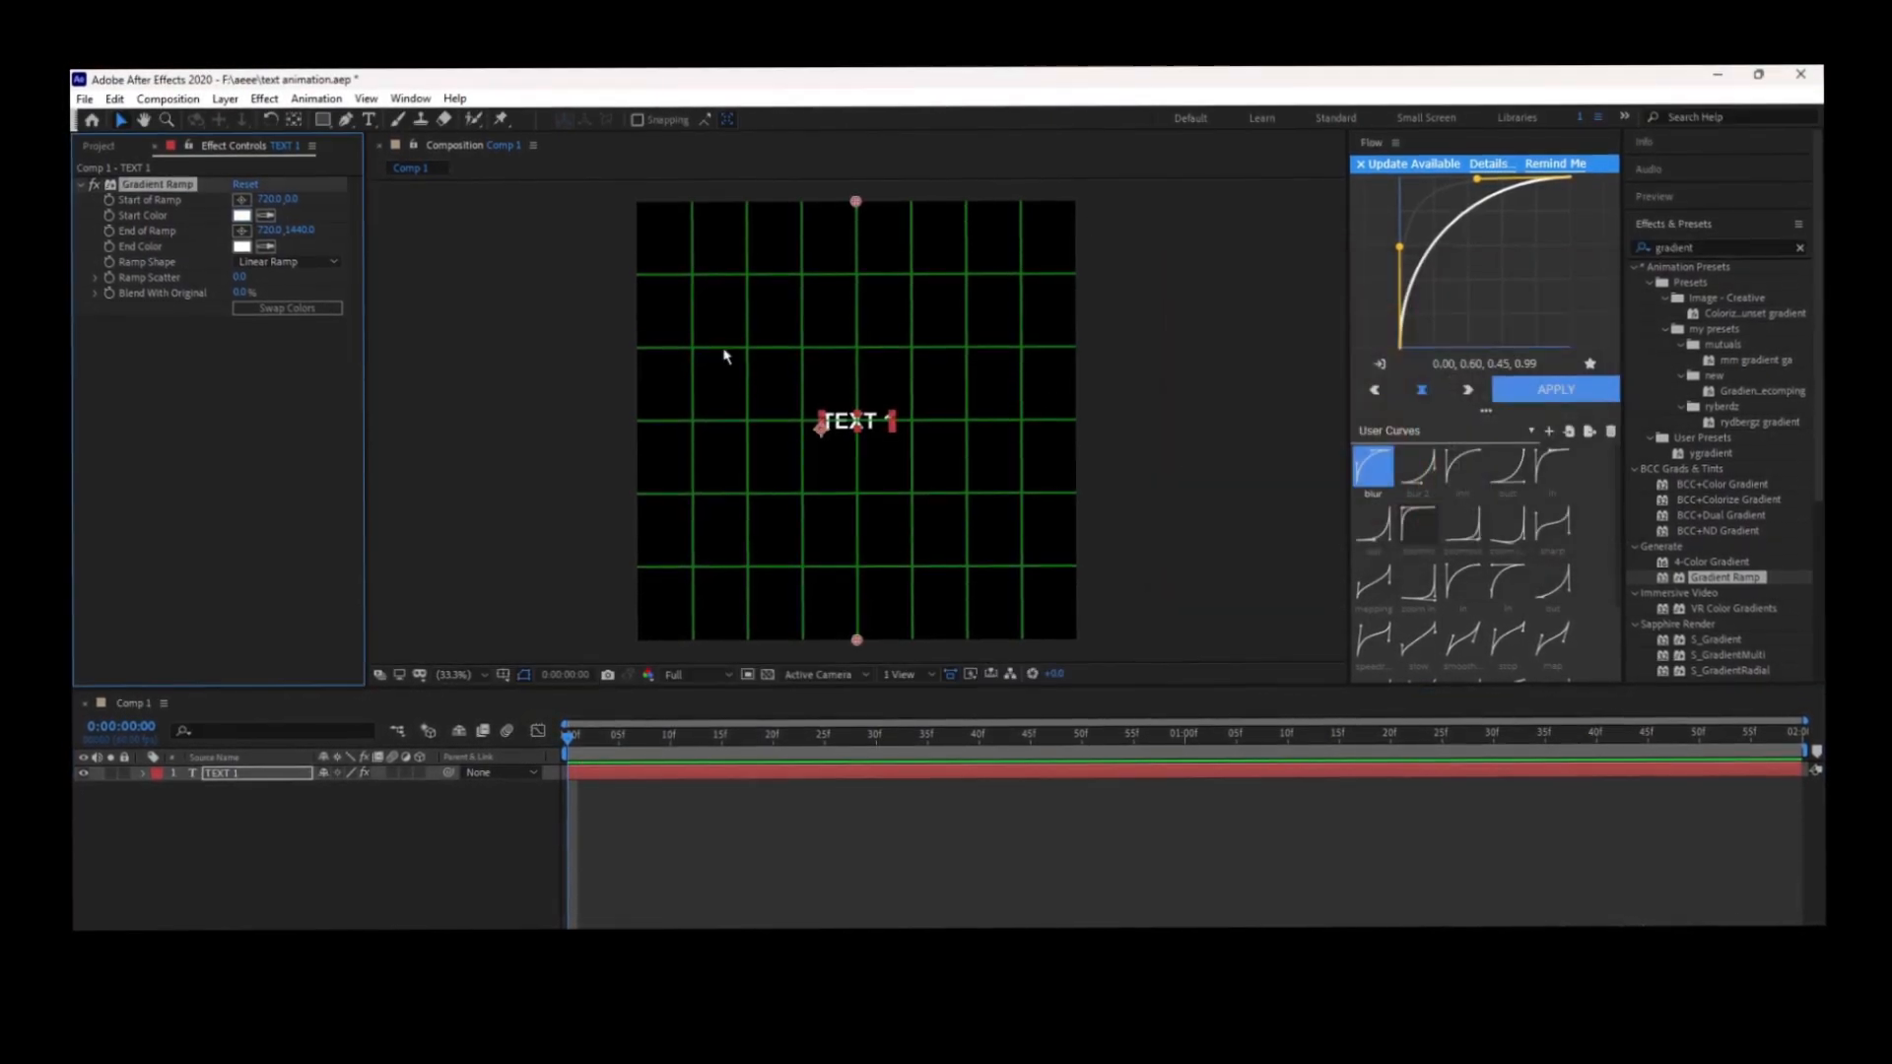
left_click(241, 246)
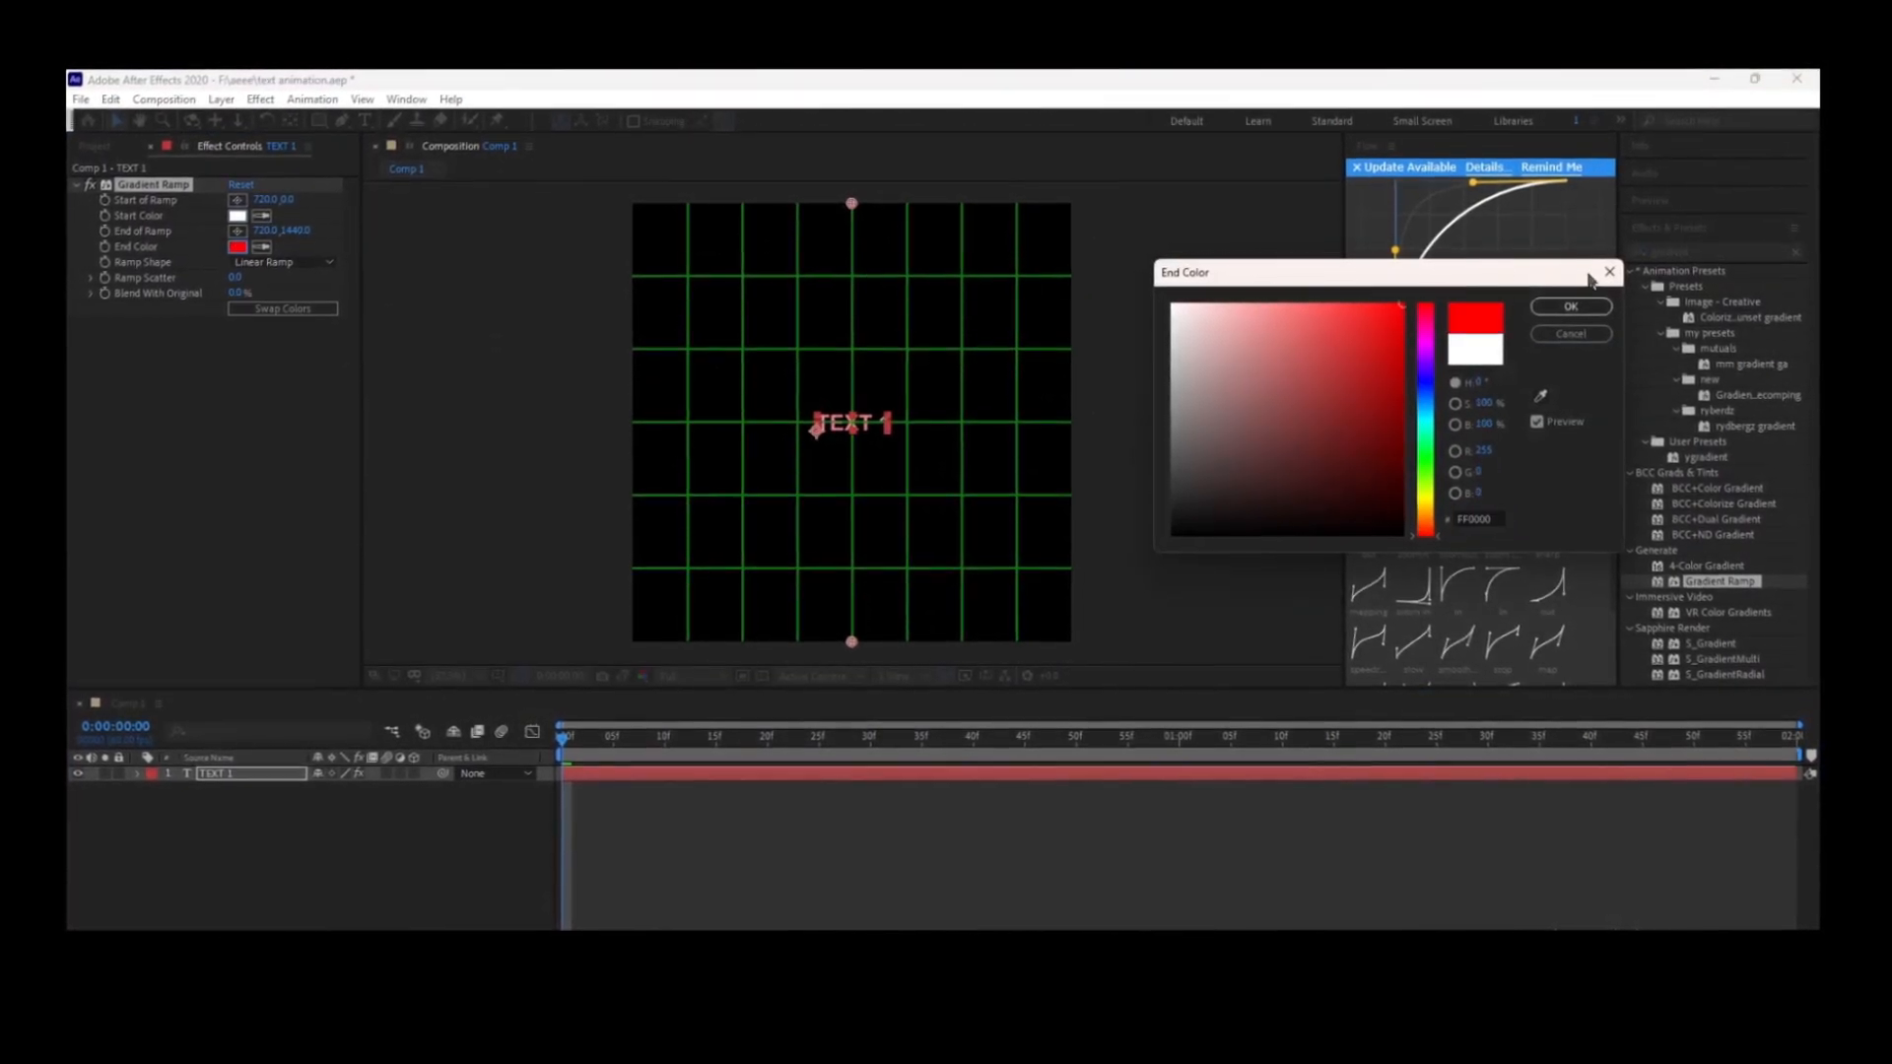
left_click(1569, 306)
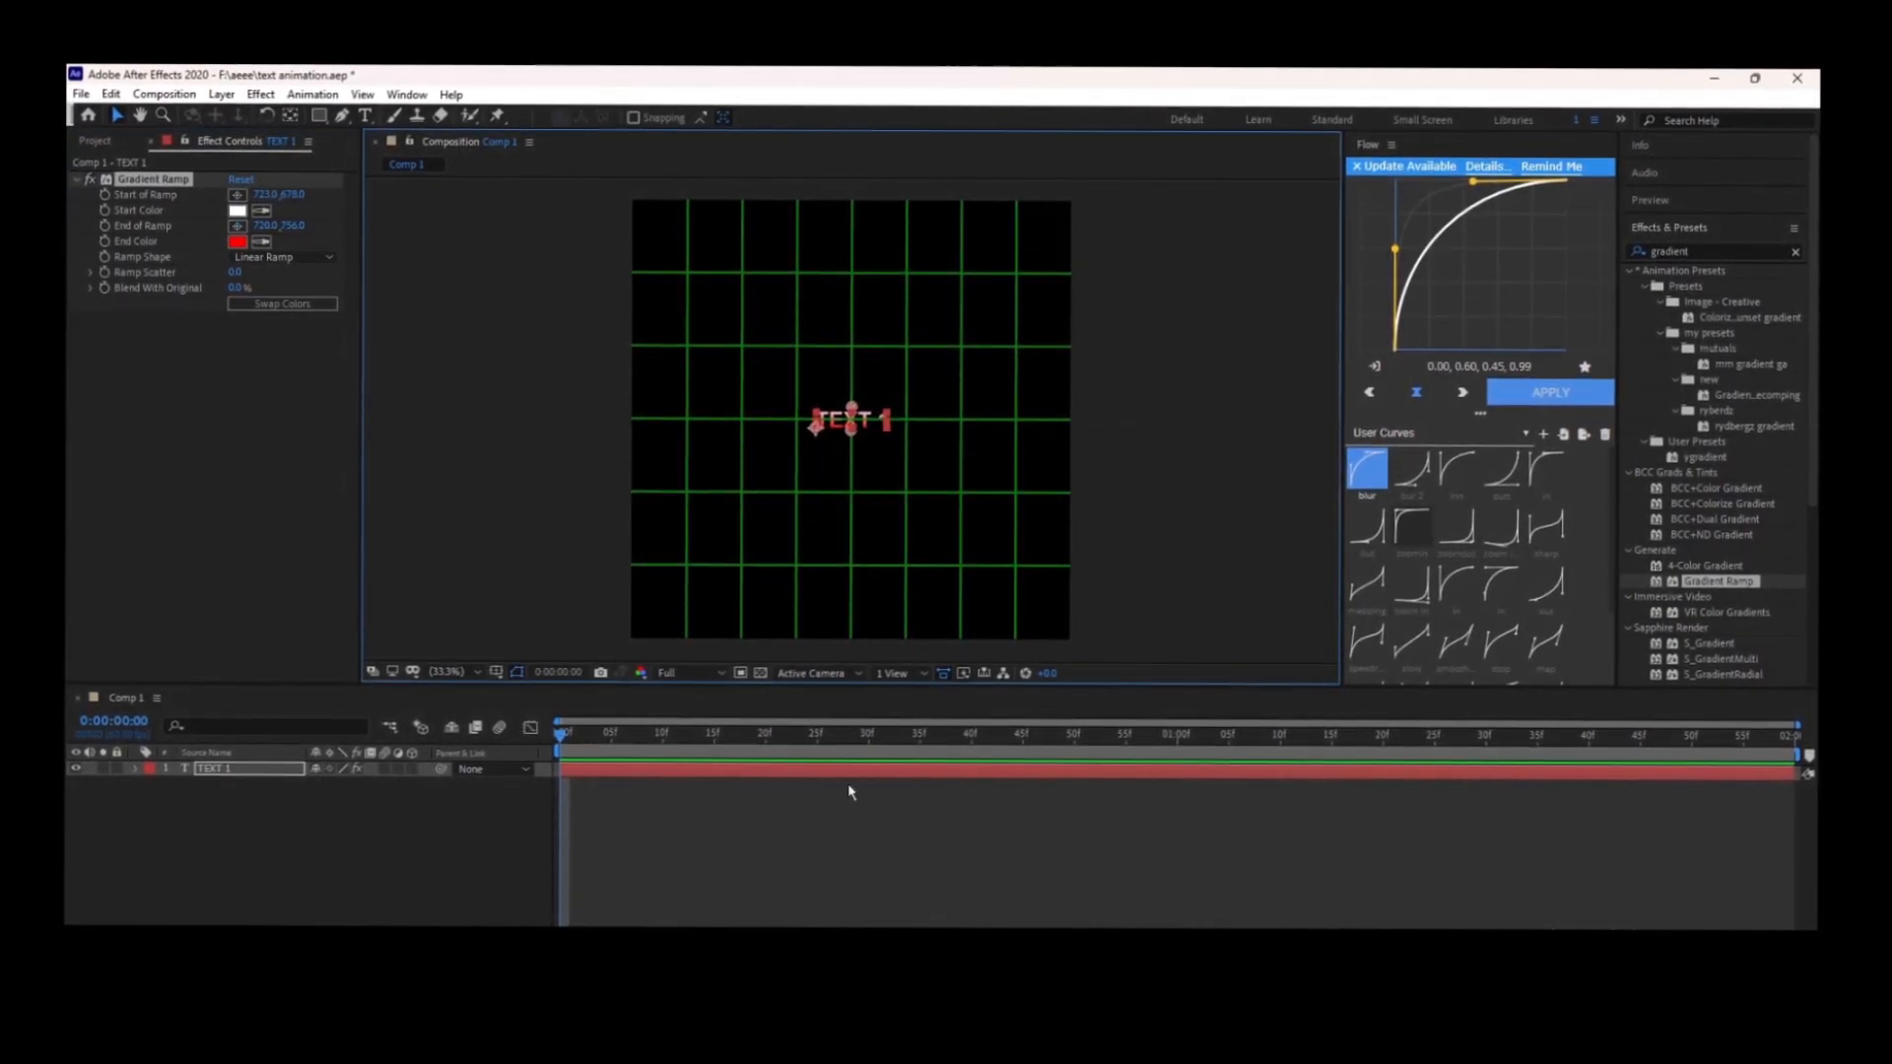
left_click(461, 672)
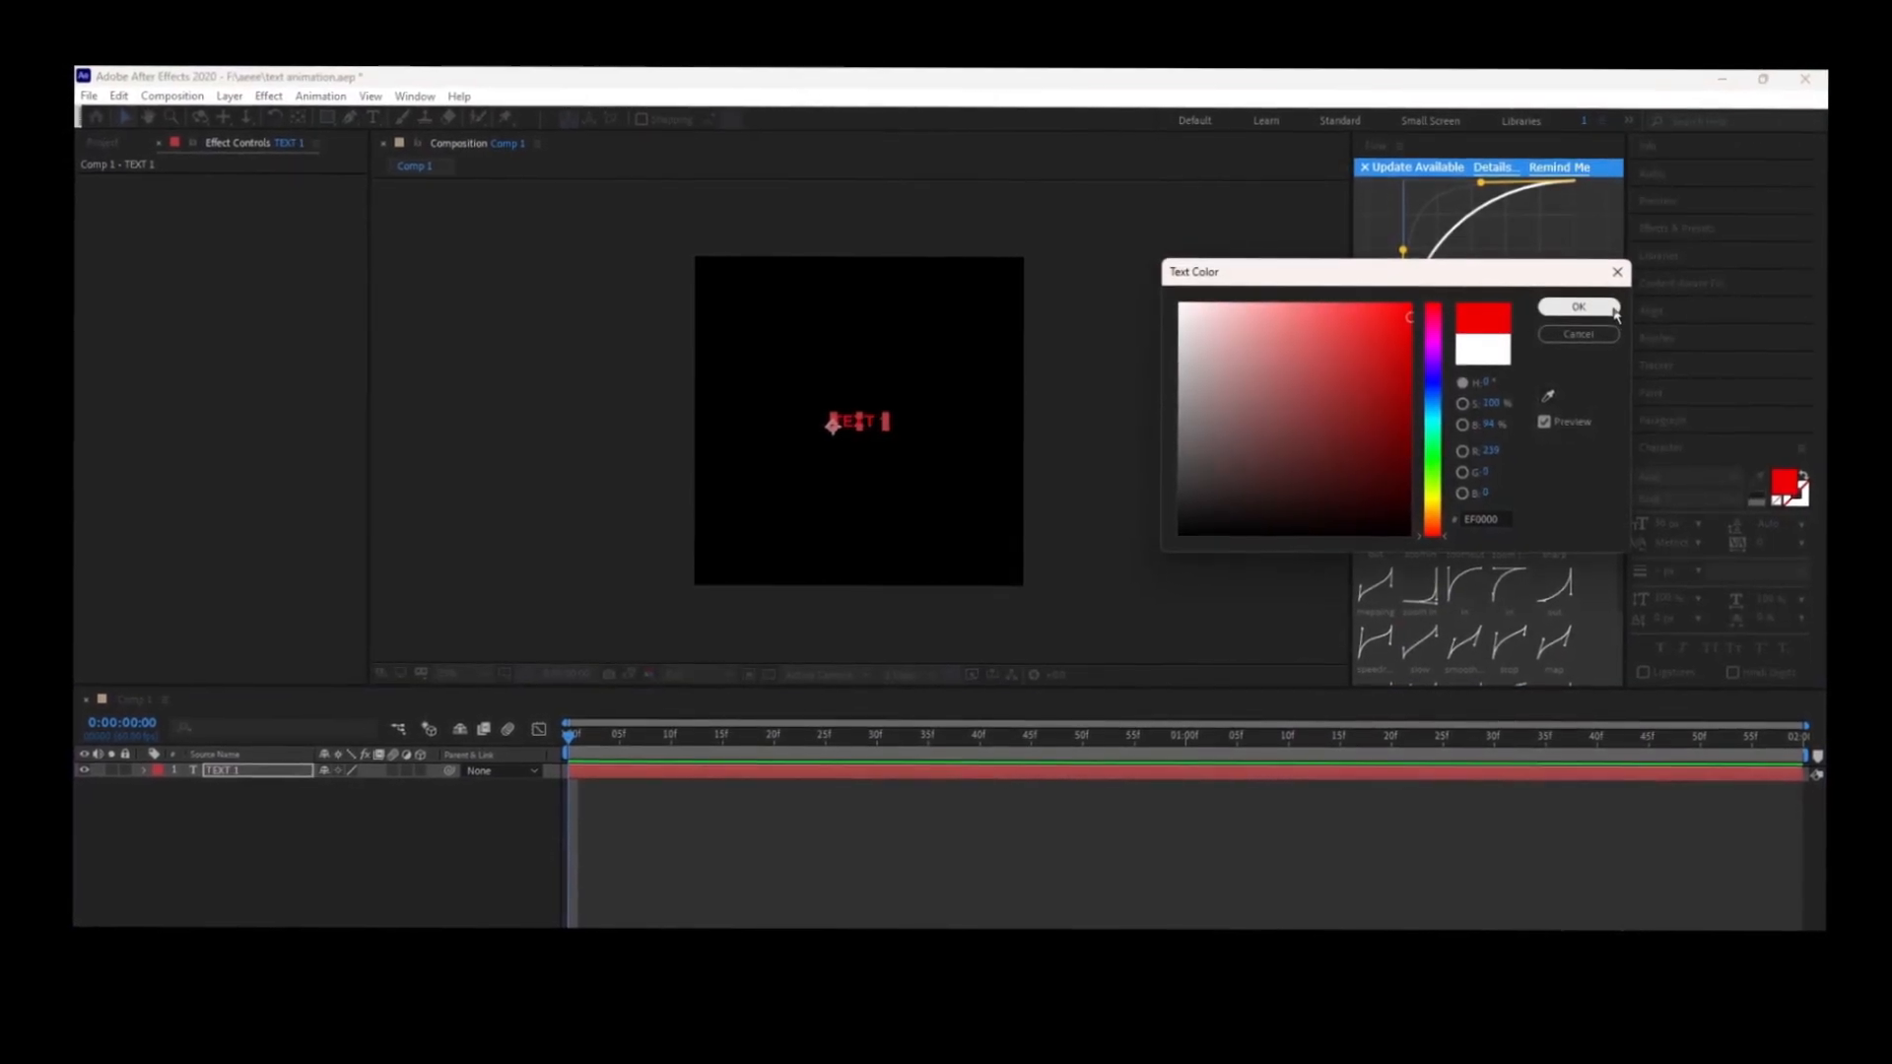
Confirm red as the TEXT 1 fill colour and apply CC Light Sweep.
left_click(1579, 306)
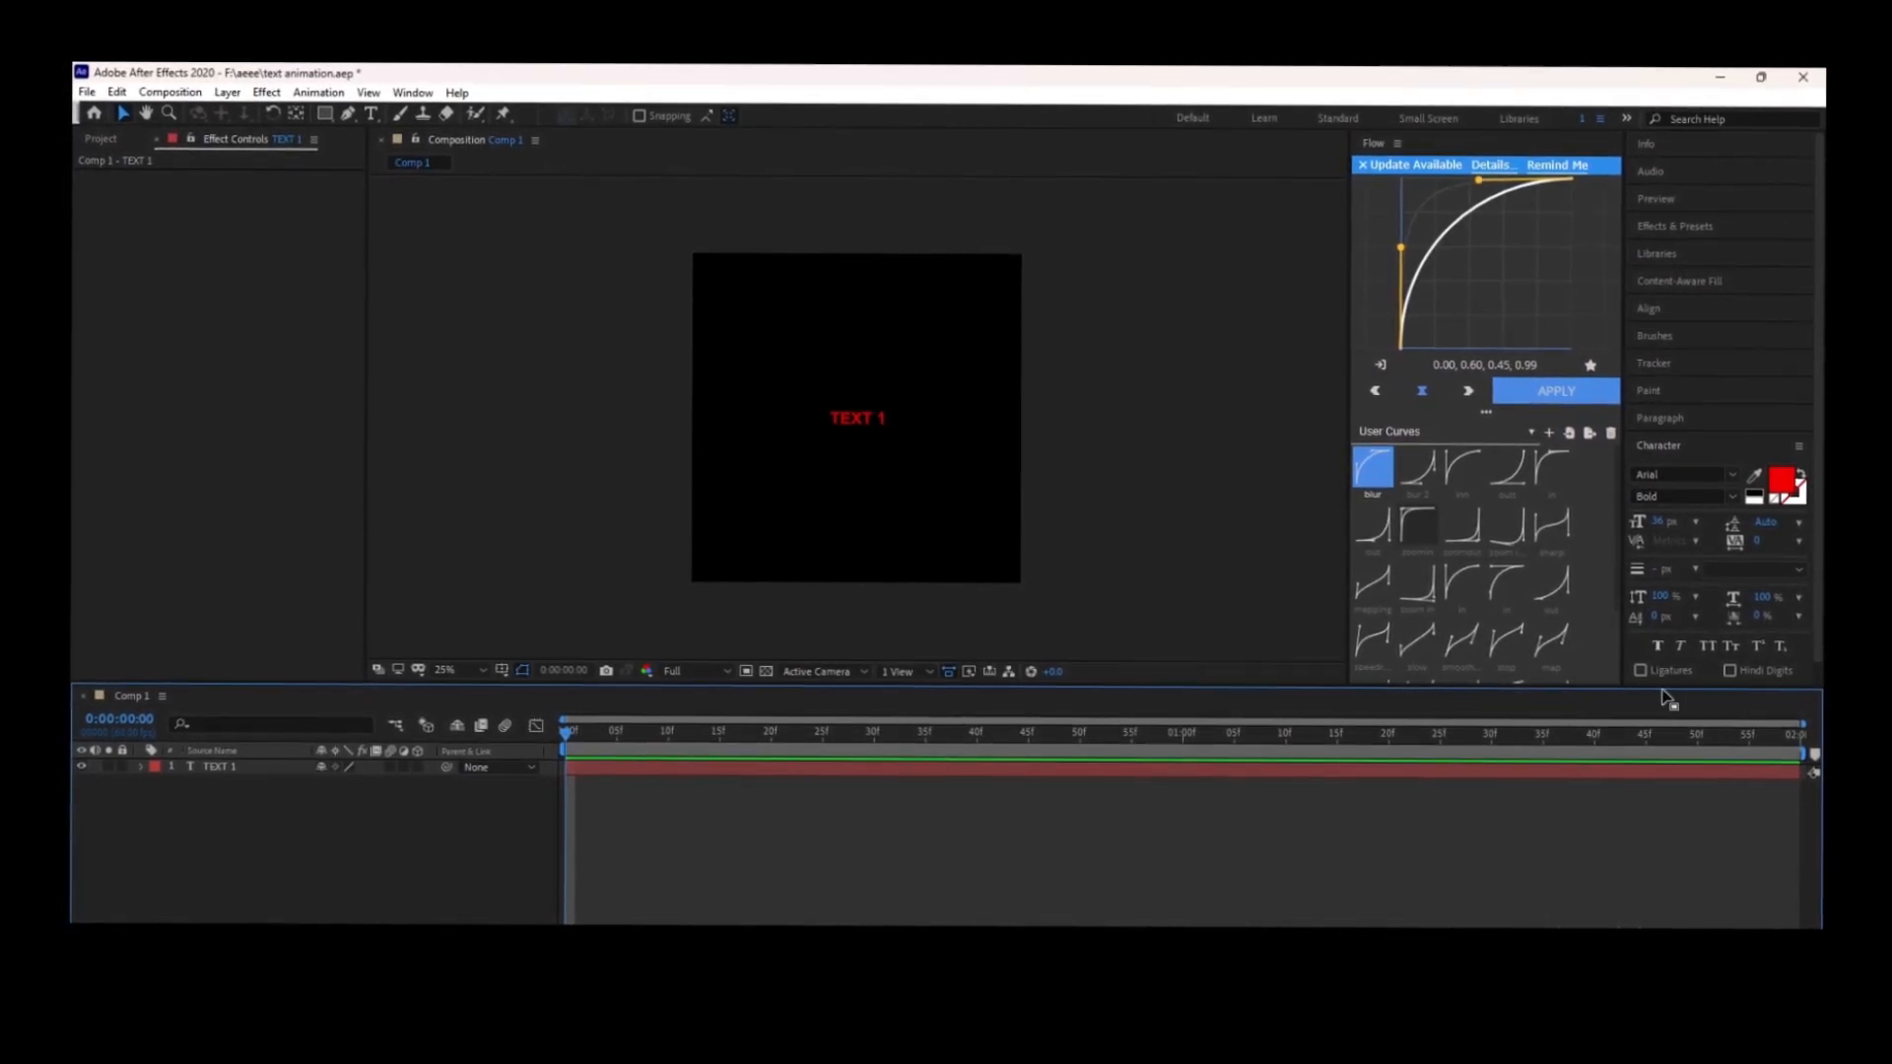
left_click(1675, 226)
type("light s")
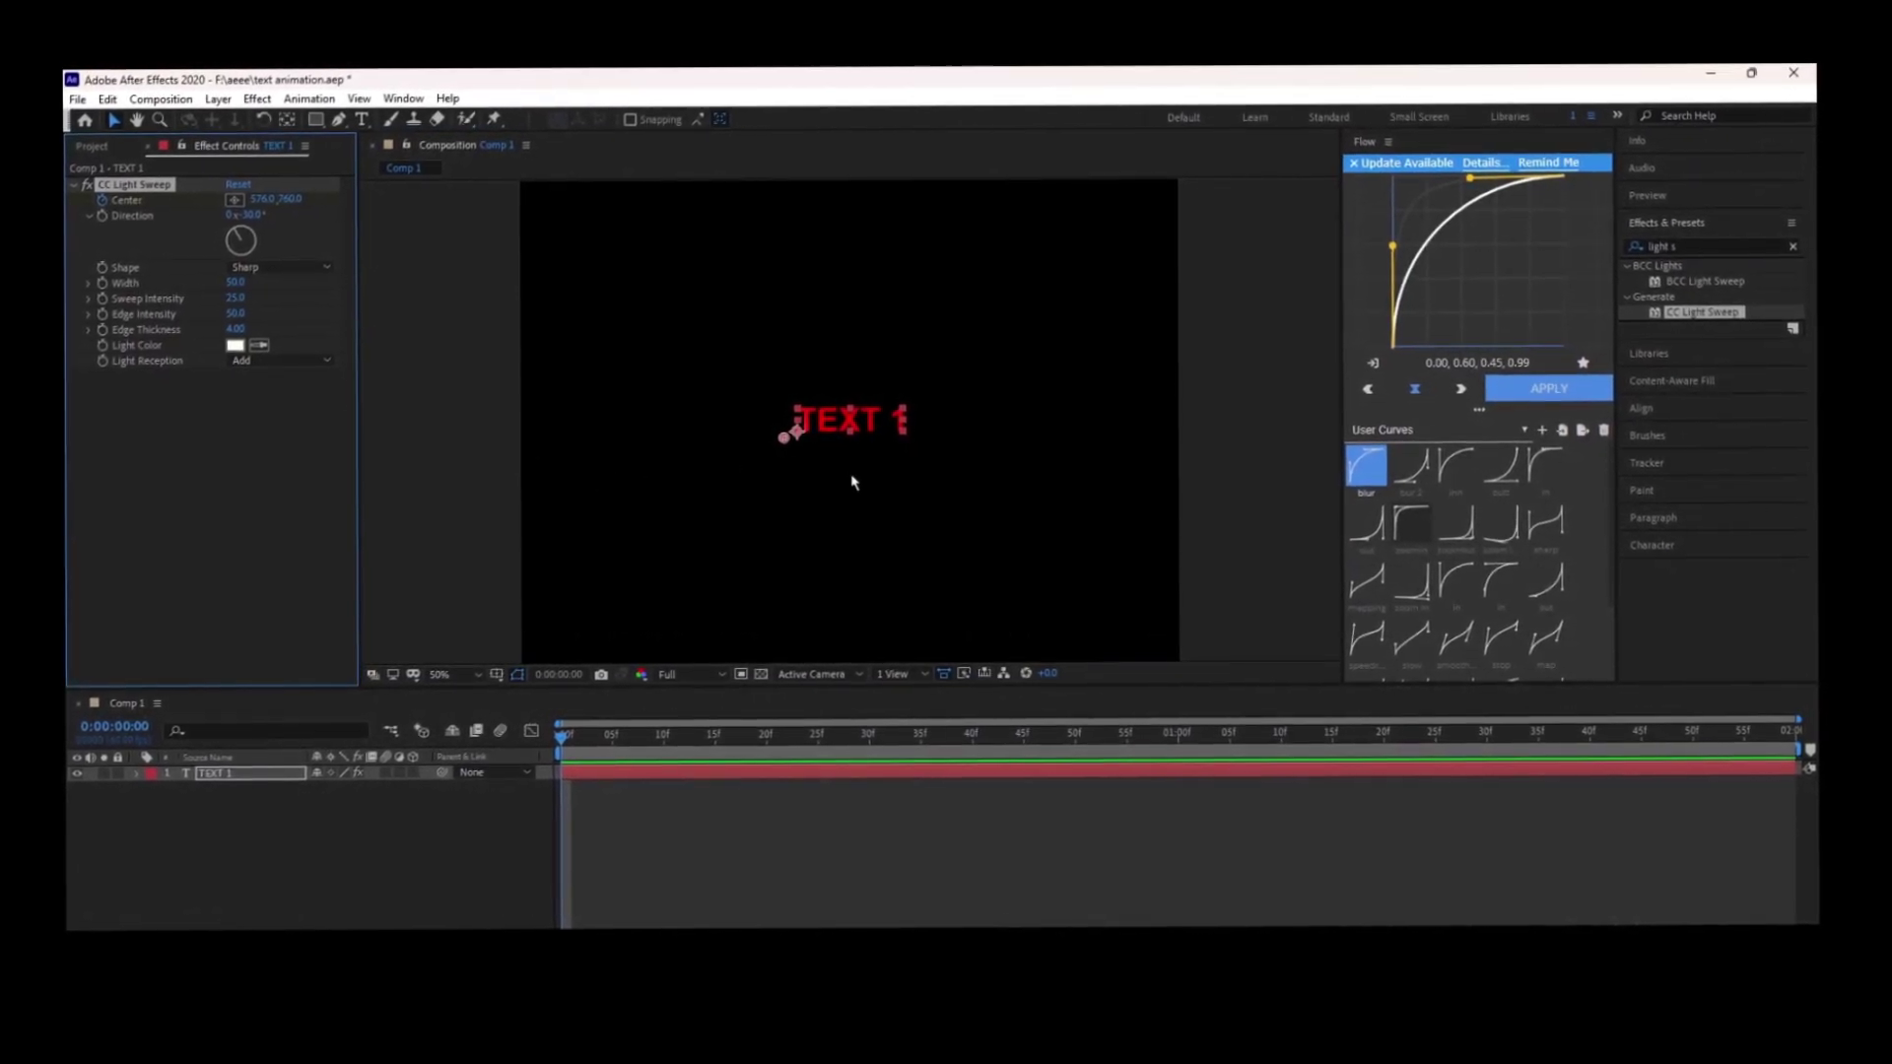
Delete CC Light Sweep and set TEXT 1's fill colour back to white.
left_click(1795, 731)
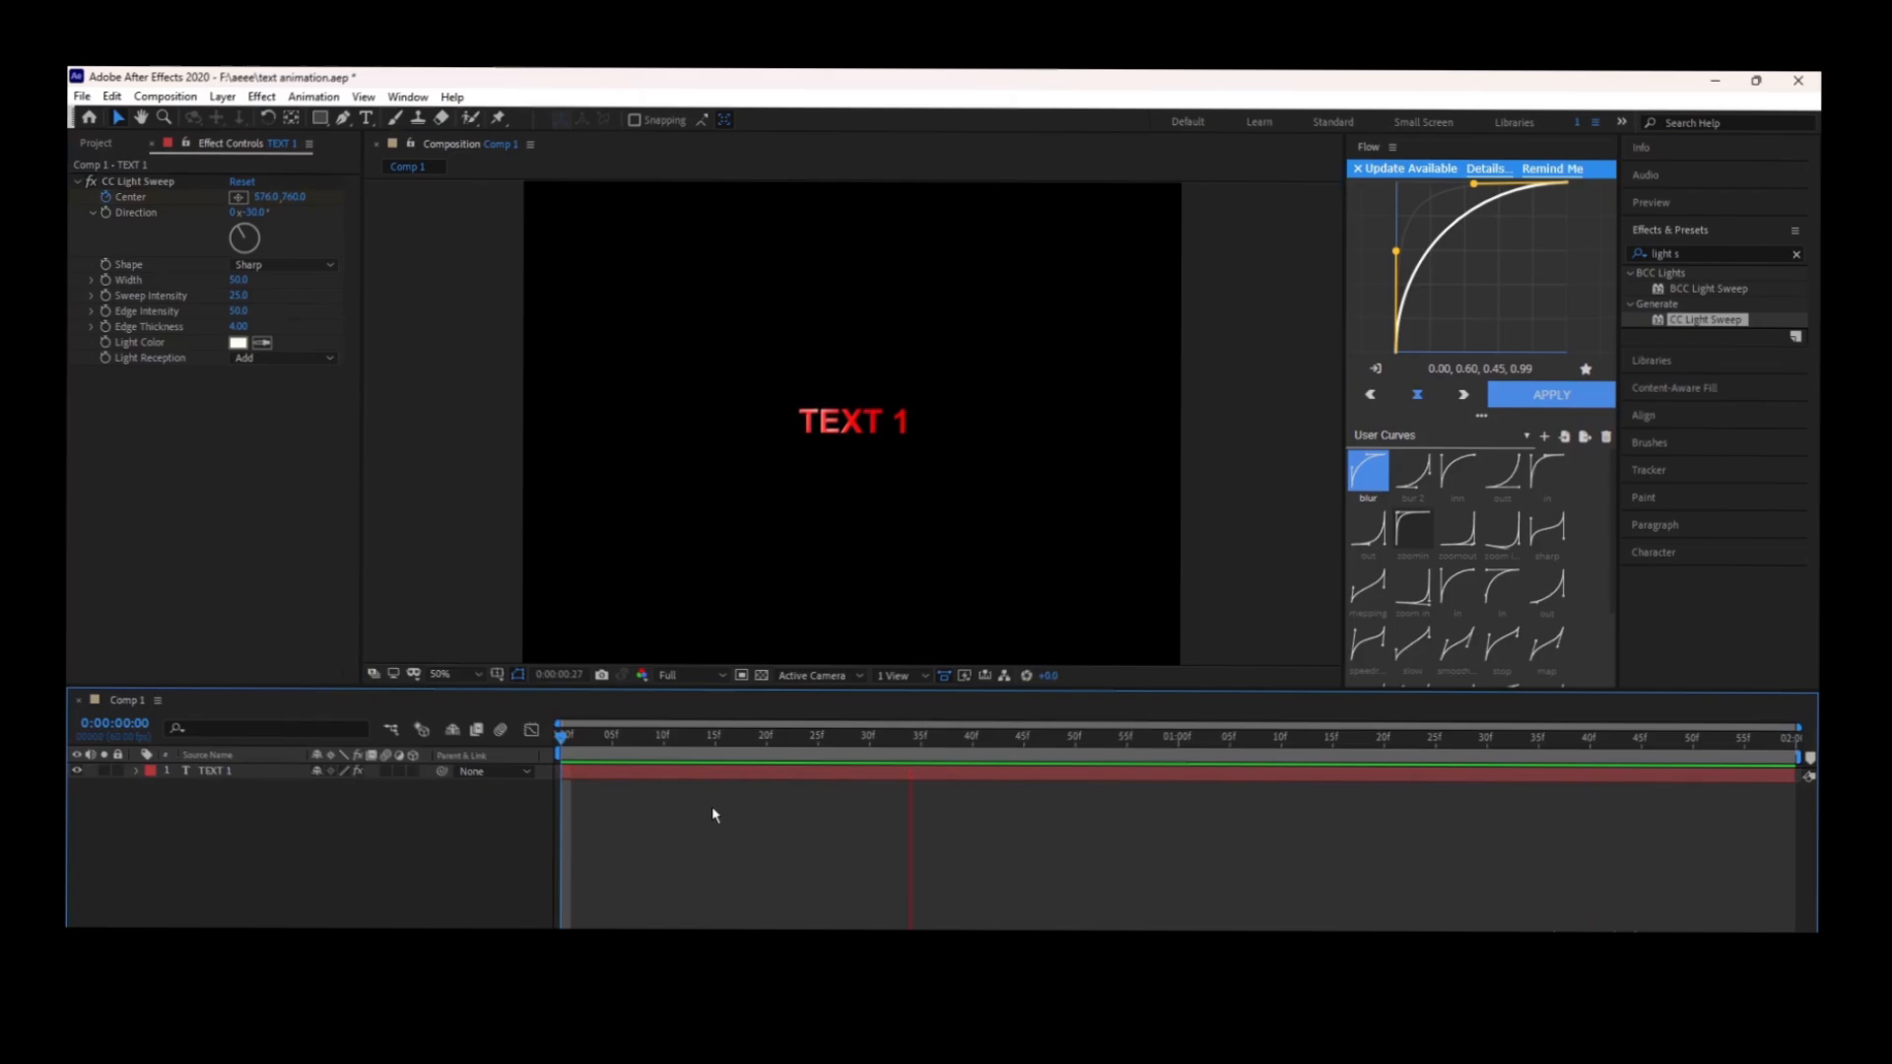
left_click(686, 732)
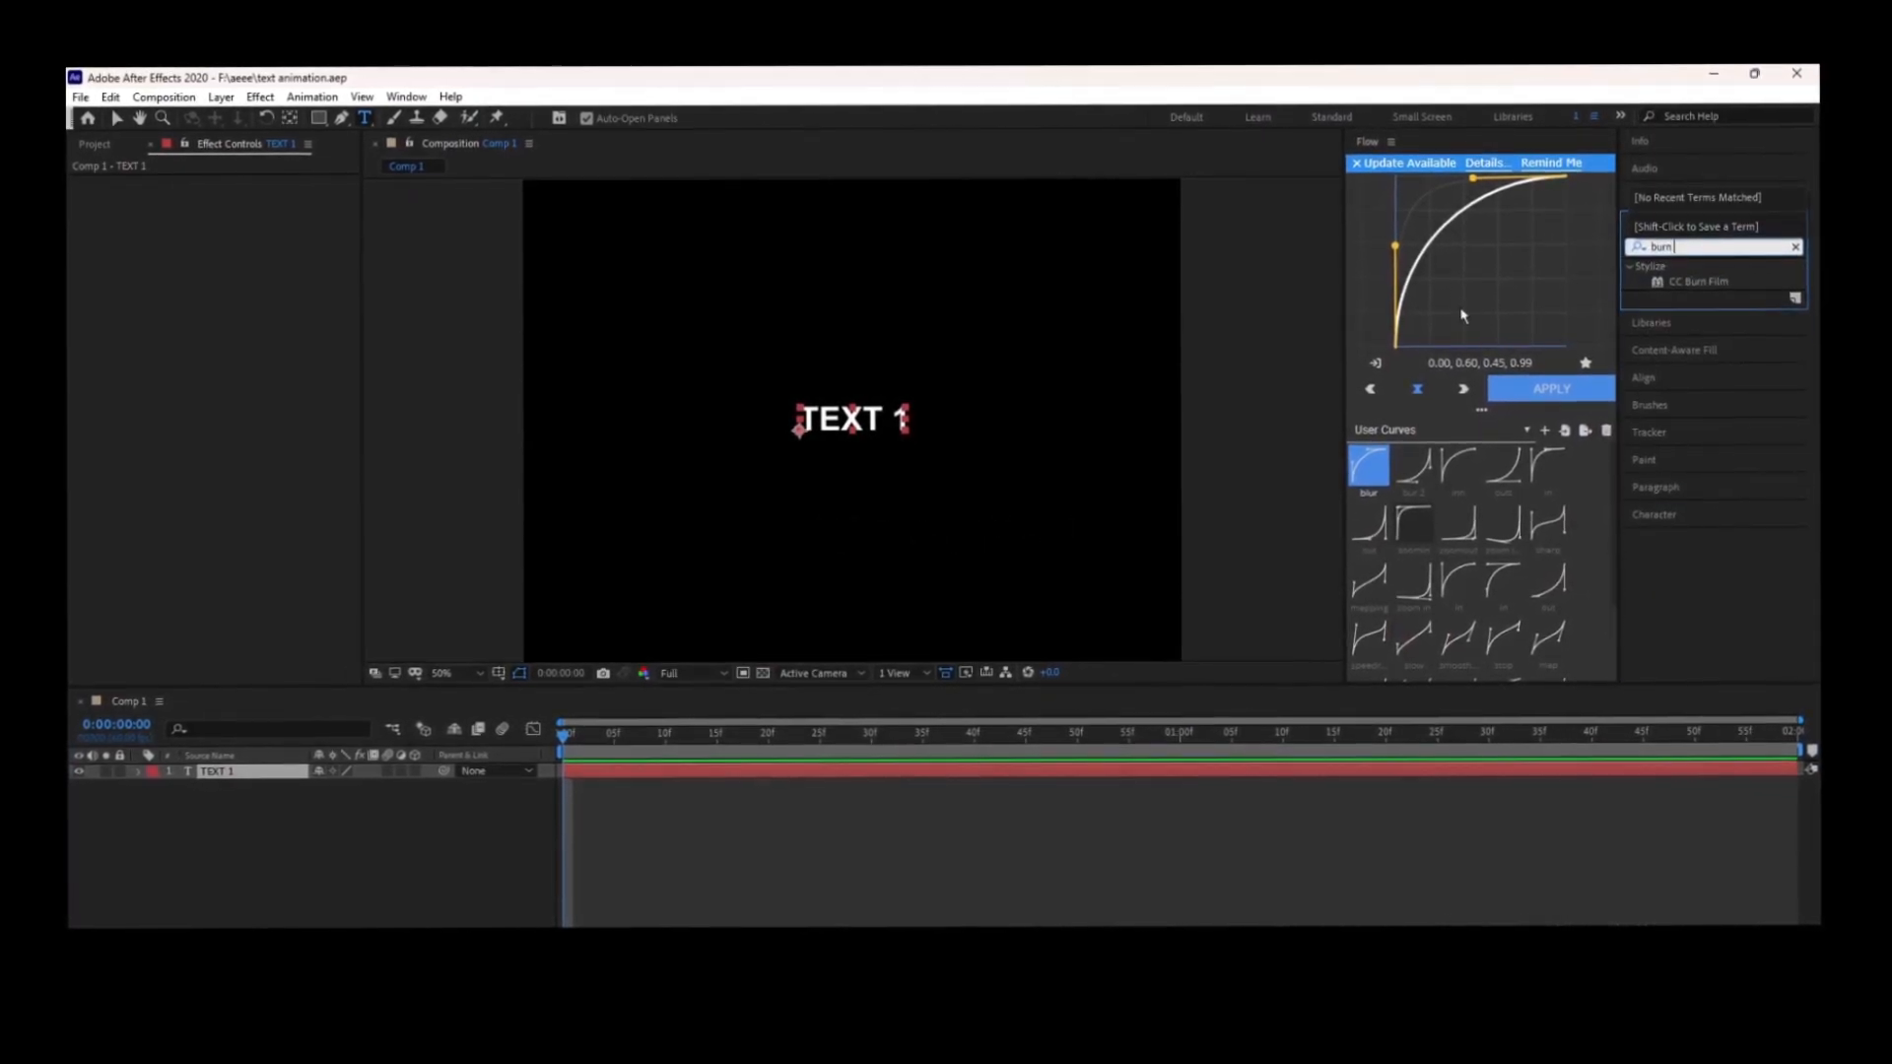
Apply and keyframe CC Burn Film on TEXT 1, then replace it with Sapphire S_Rays.
left_click(1705, 283)
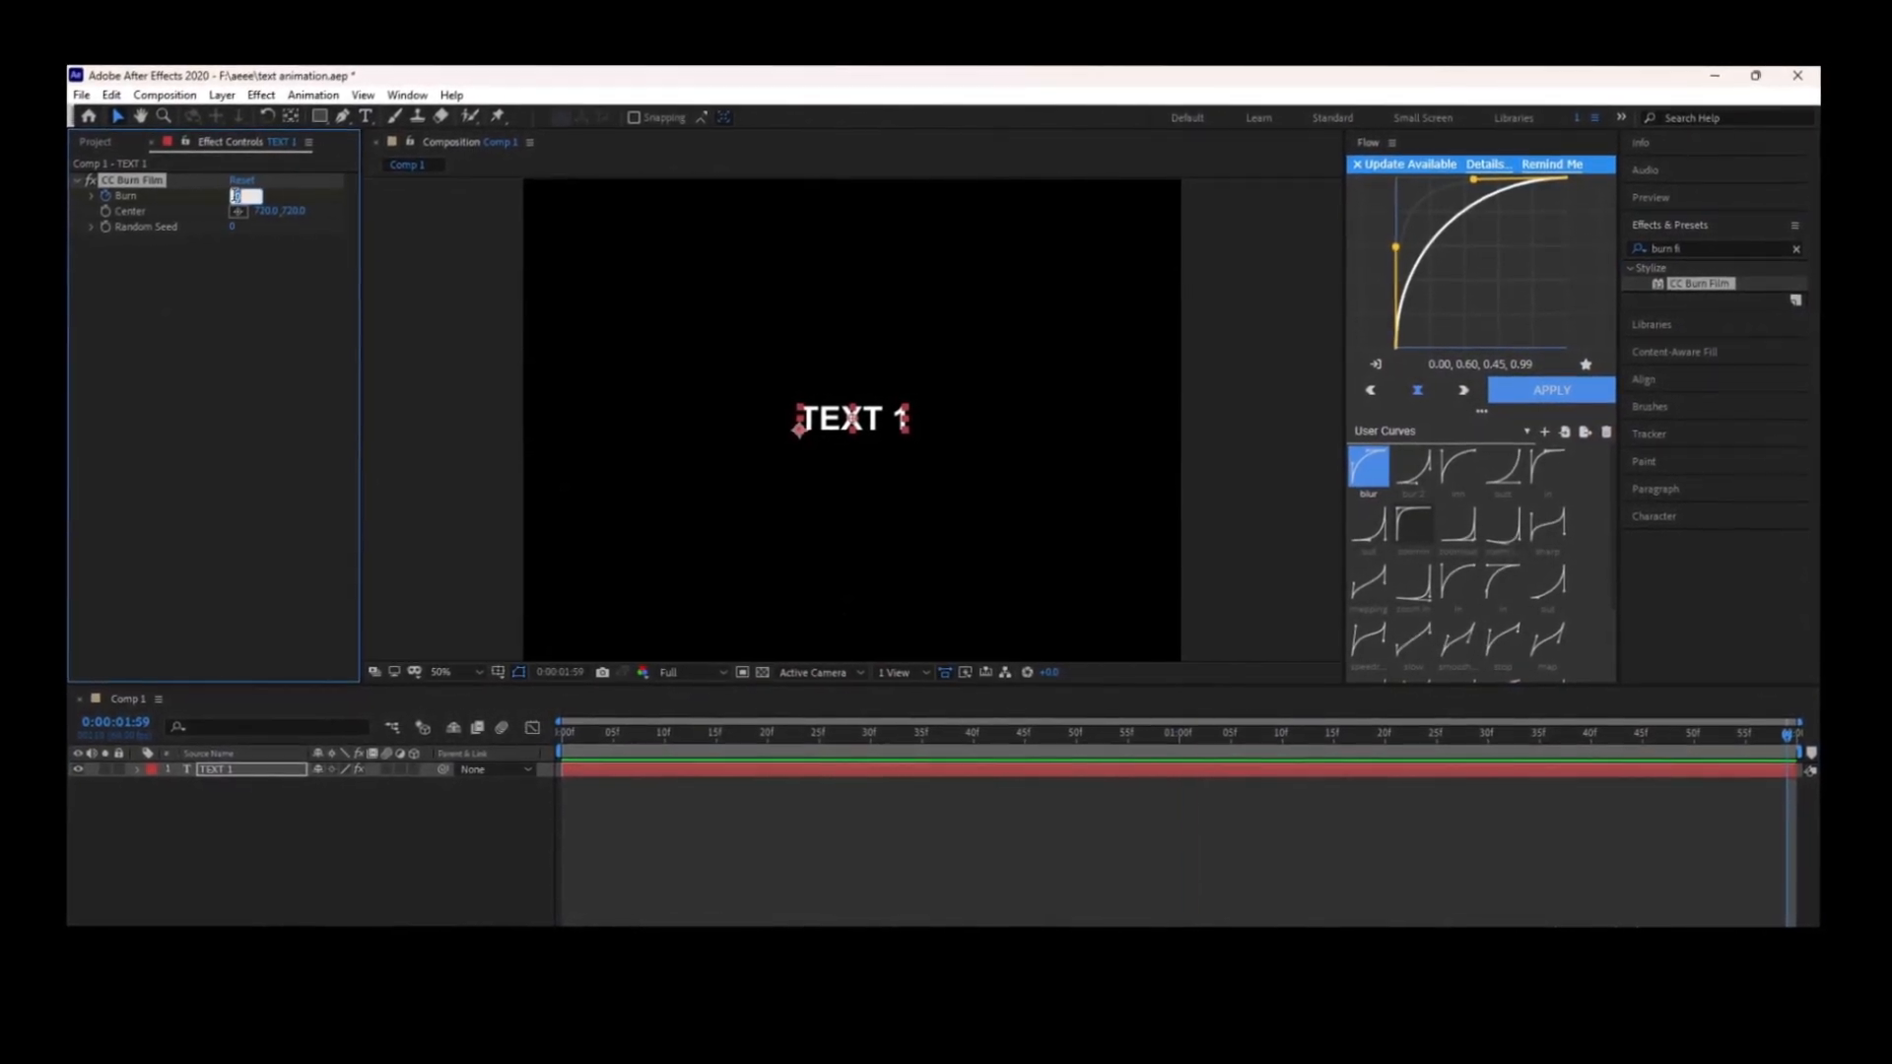
left_click(855, 734)
type("s_ray")
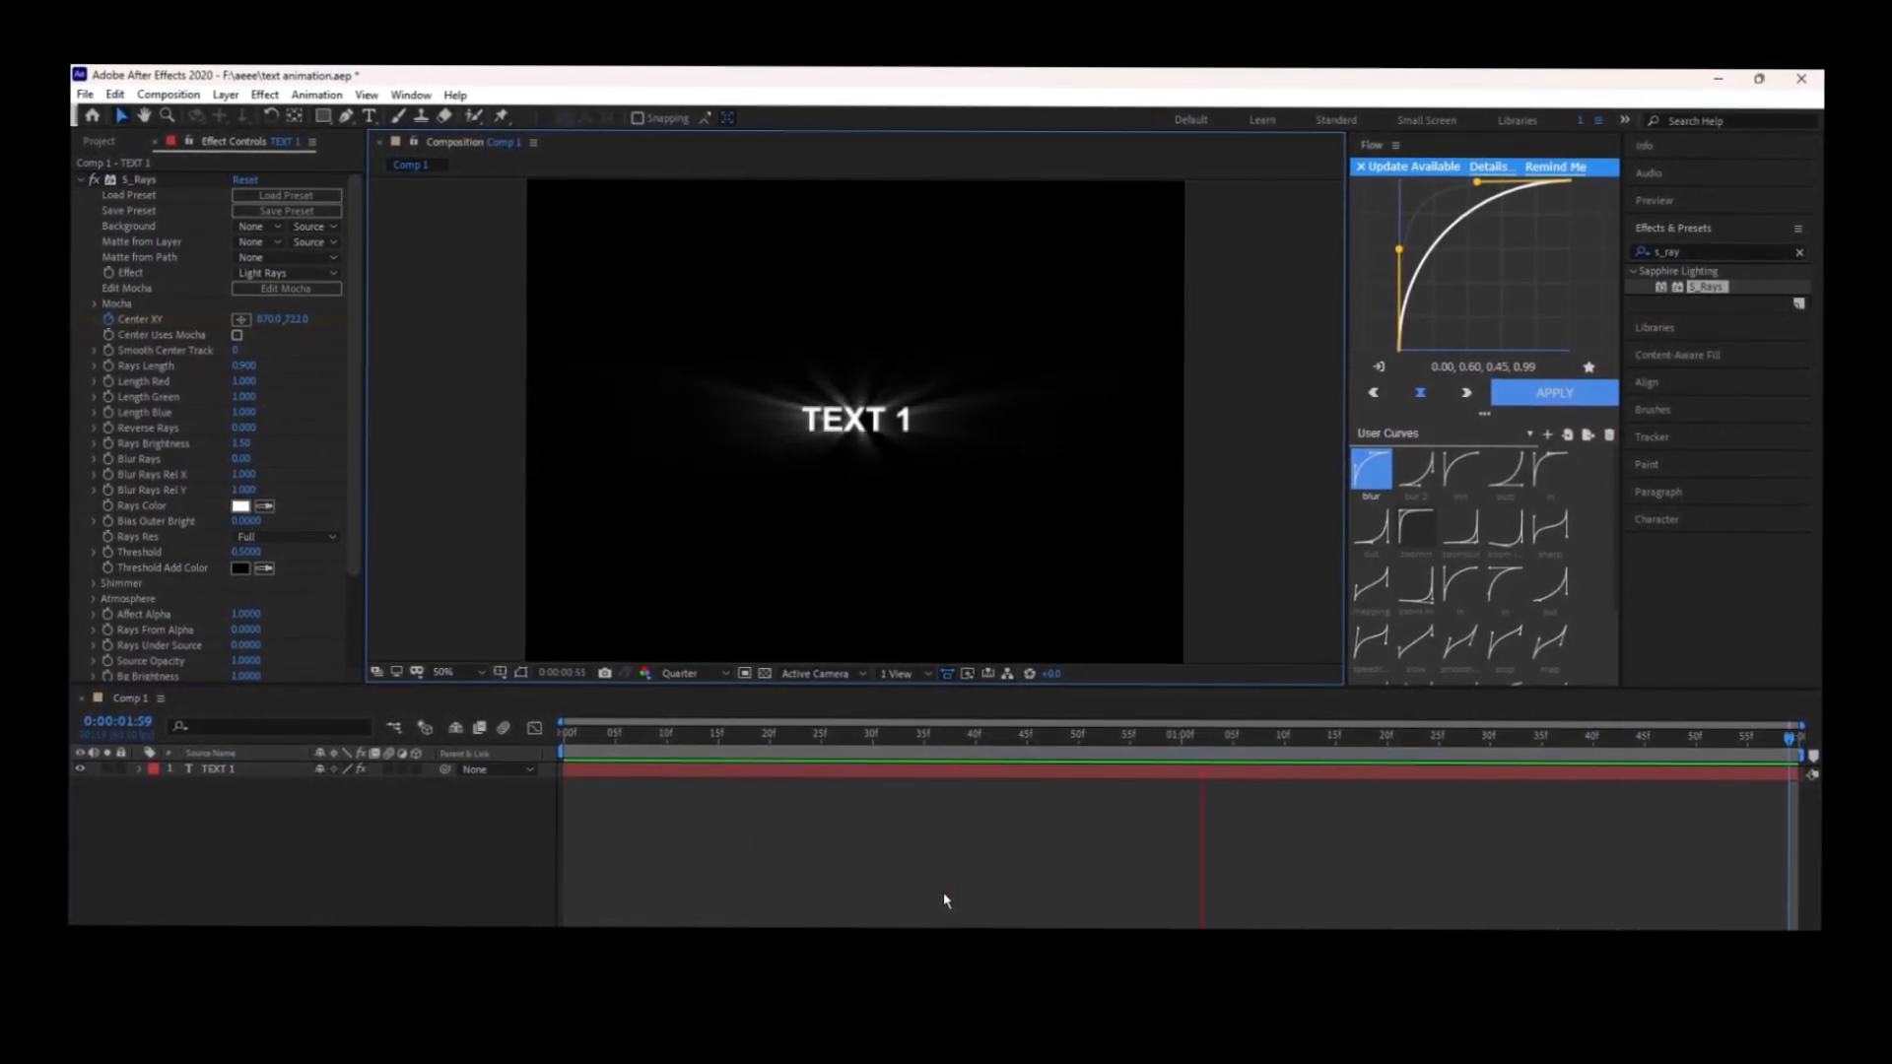
Change the preview resolution while placing the Black Widow clip below TEXT 1 for pre-composing.
left_click(681, 674)
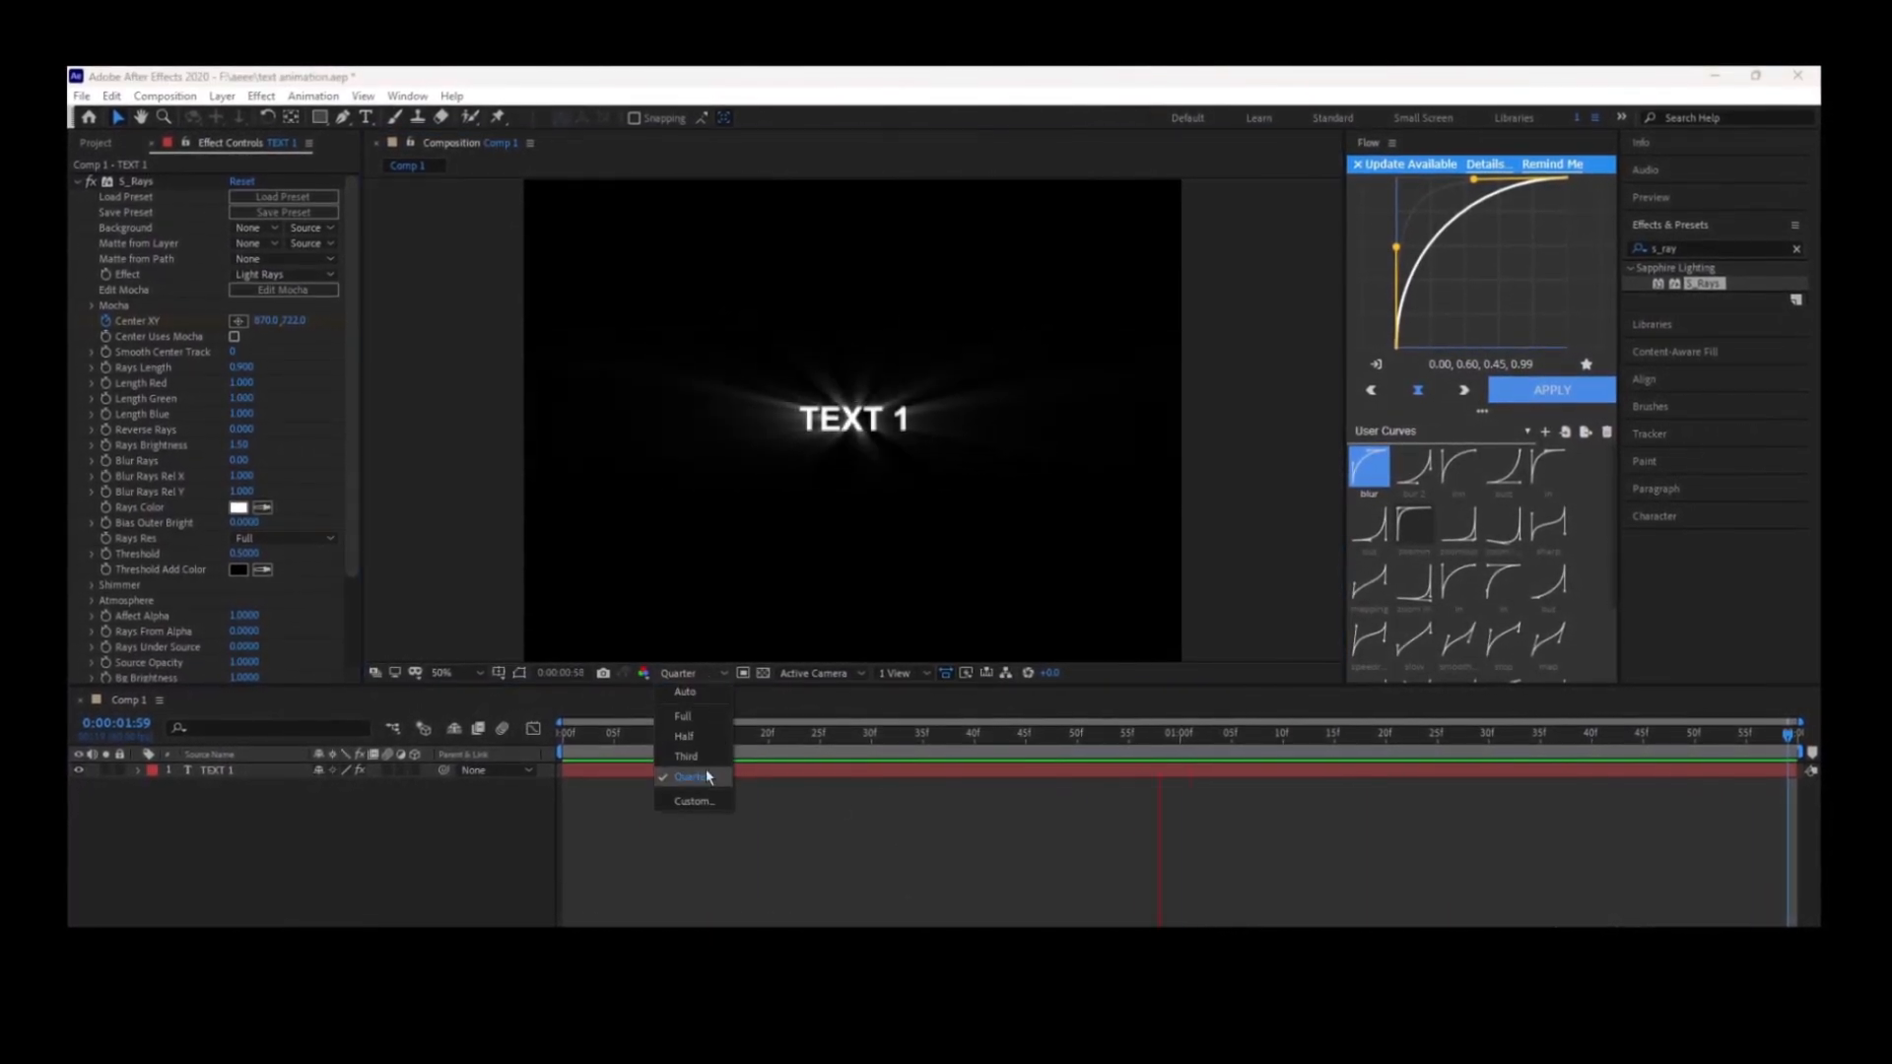
left_click(682, 715)
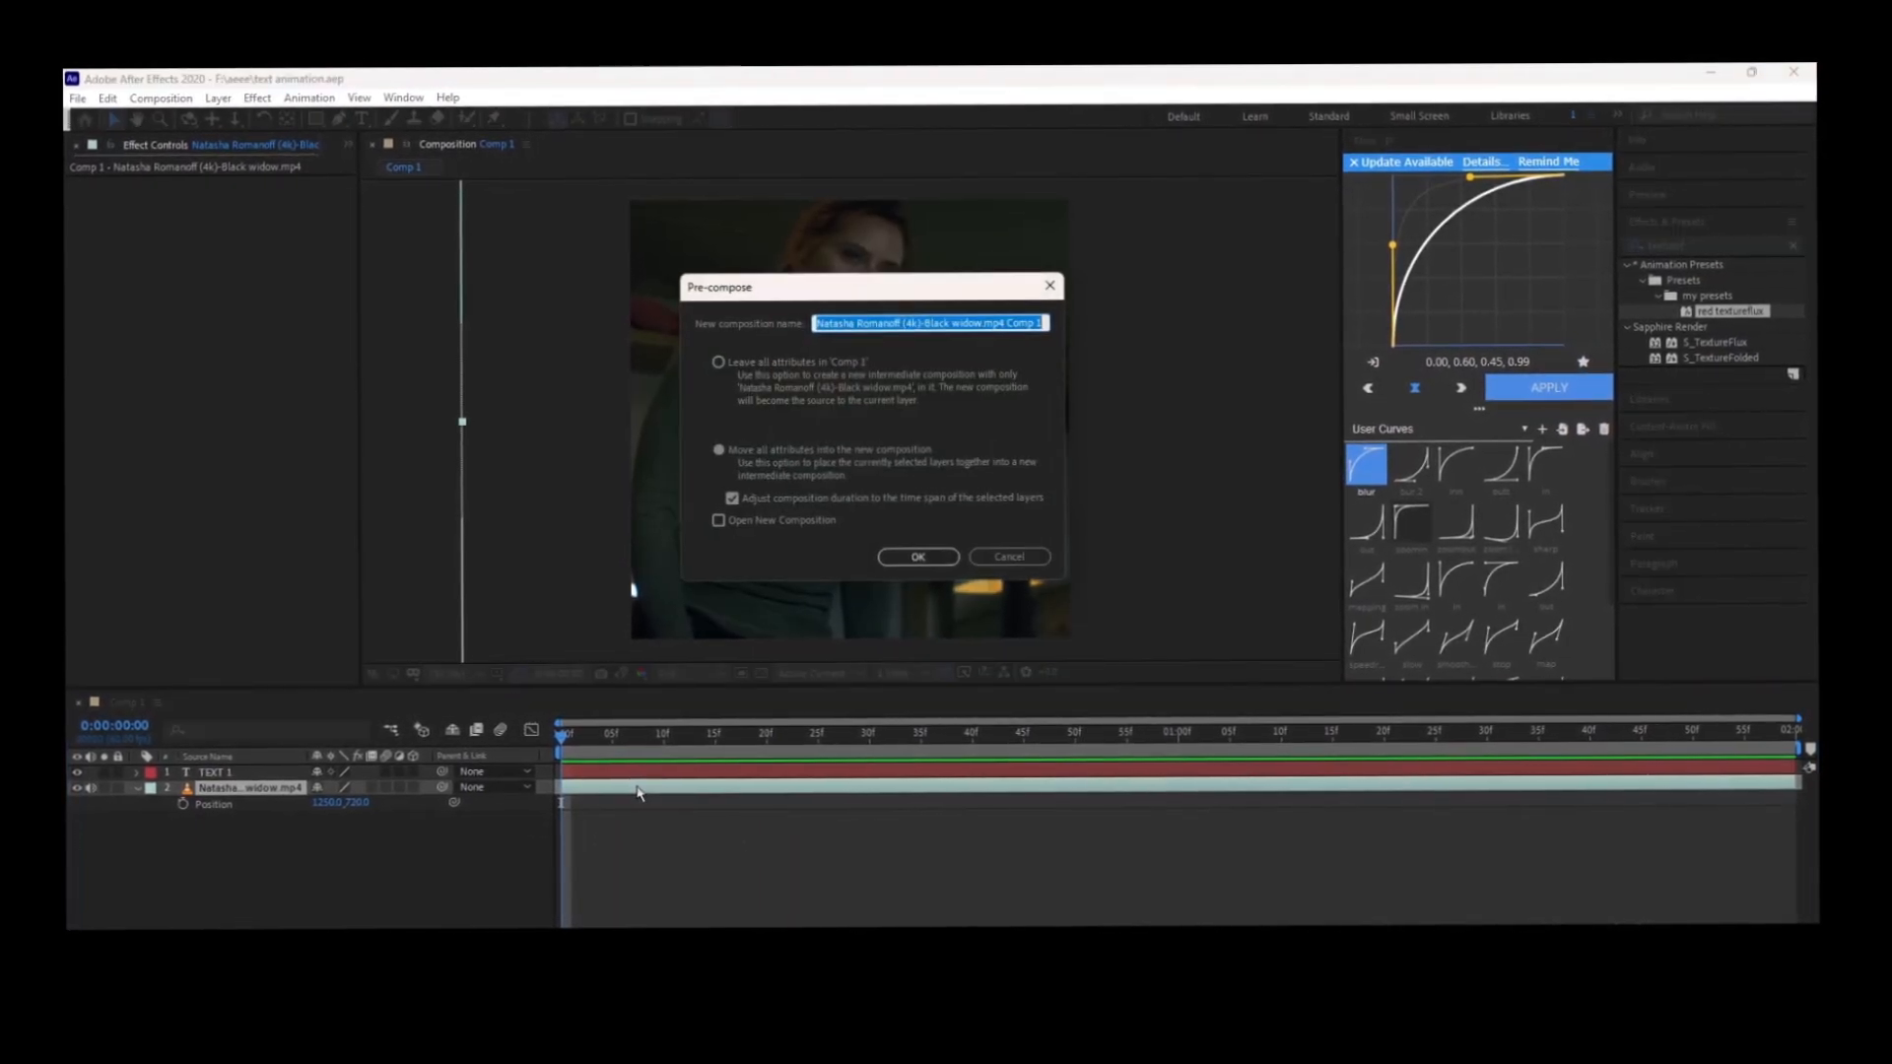
Confirm pre-composing the Black Widow clip and add an adjustment layer with Distort > Magnify.
left_click(917, 556)
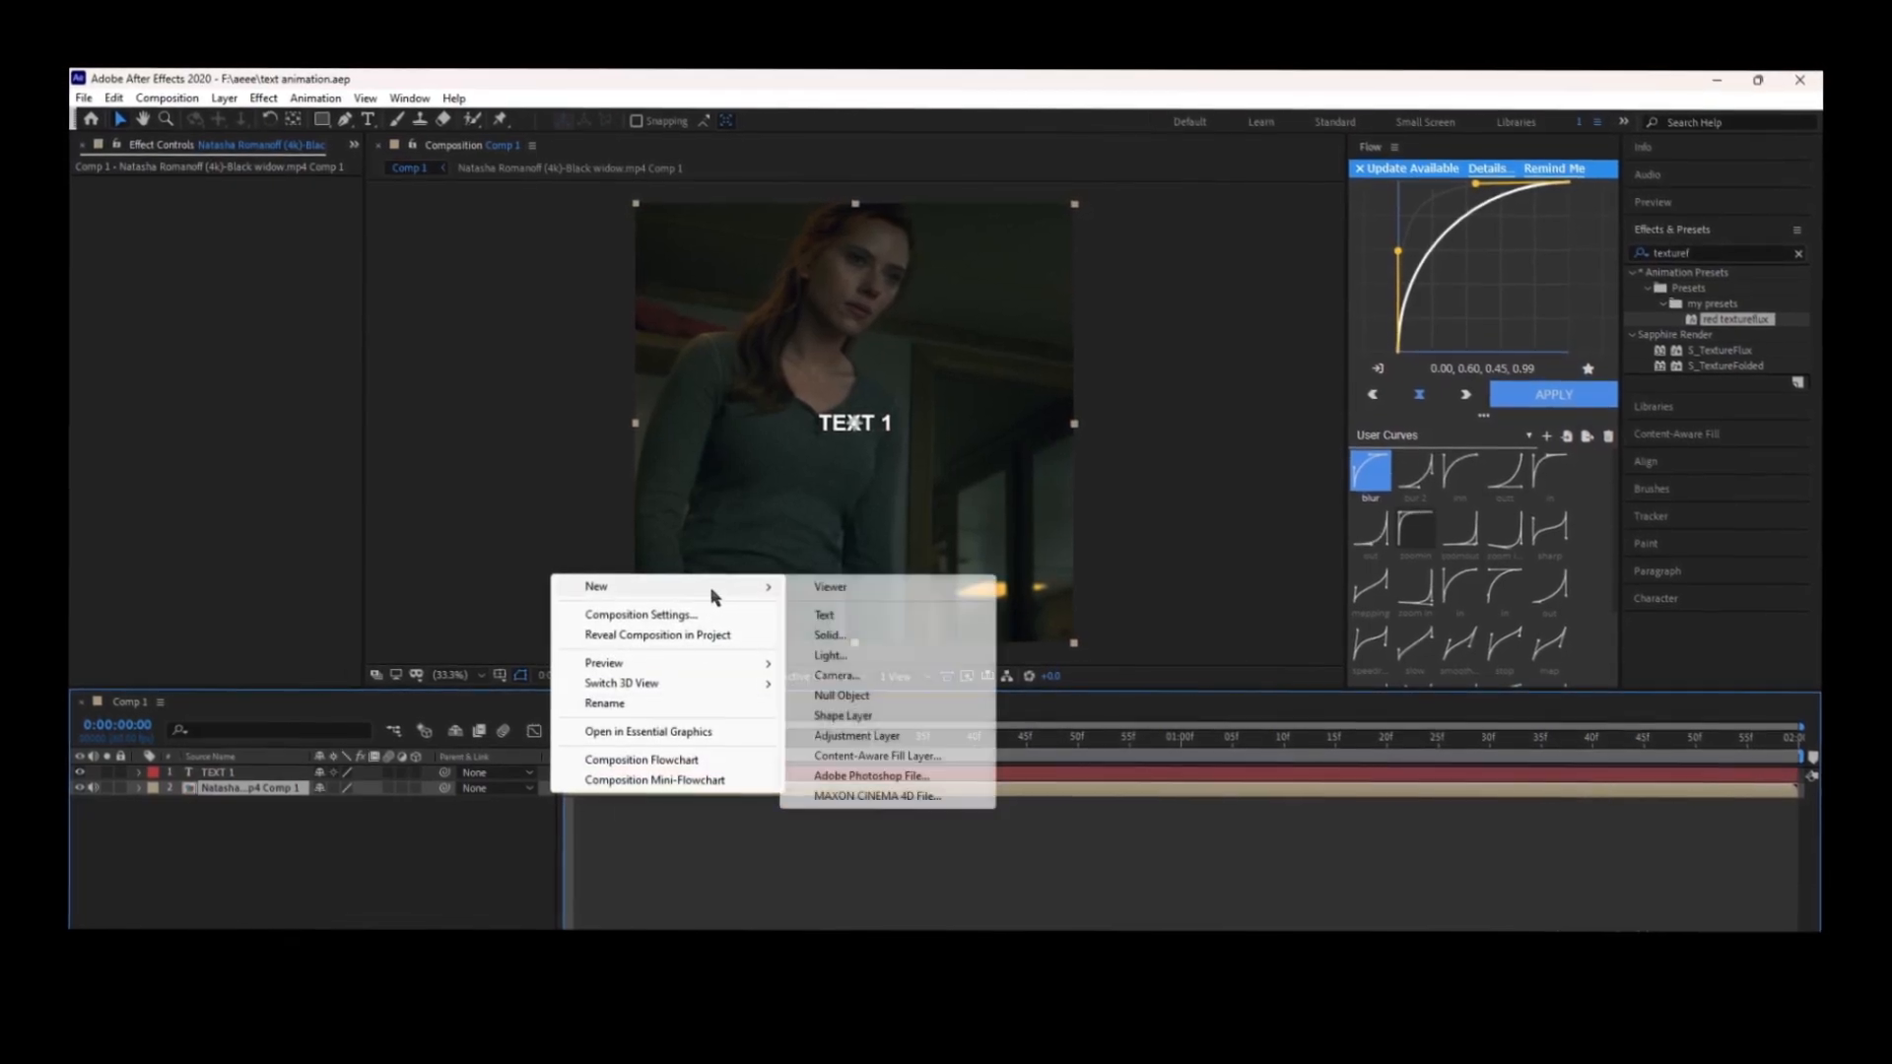
left_click(855, 737)
type("magn")
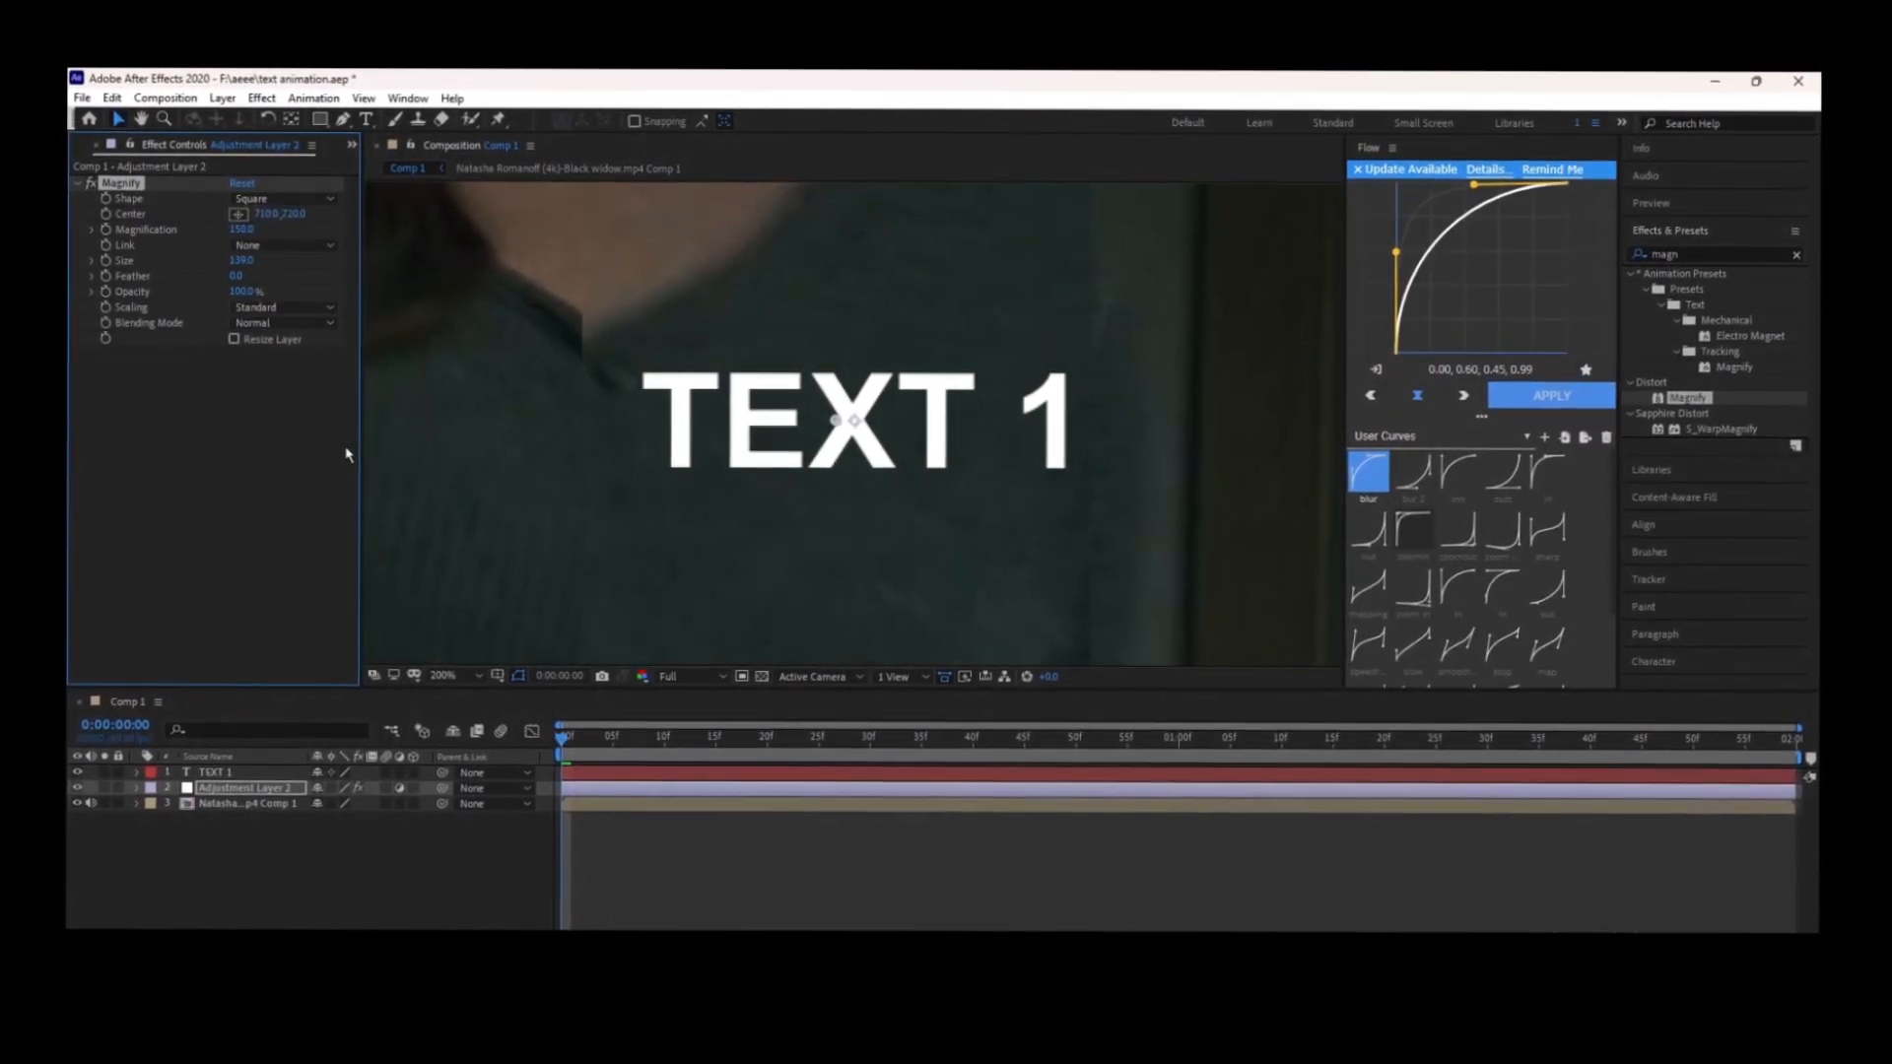
Apply Exposure at 3 to Adjustment Layer 2 and add Null 1 on top.
left_click(442, 676)
type("expo")
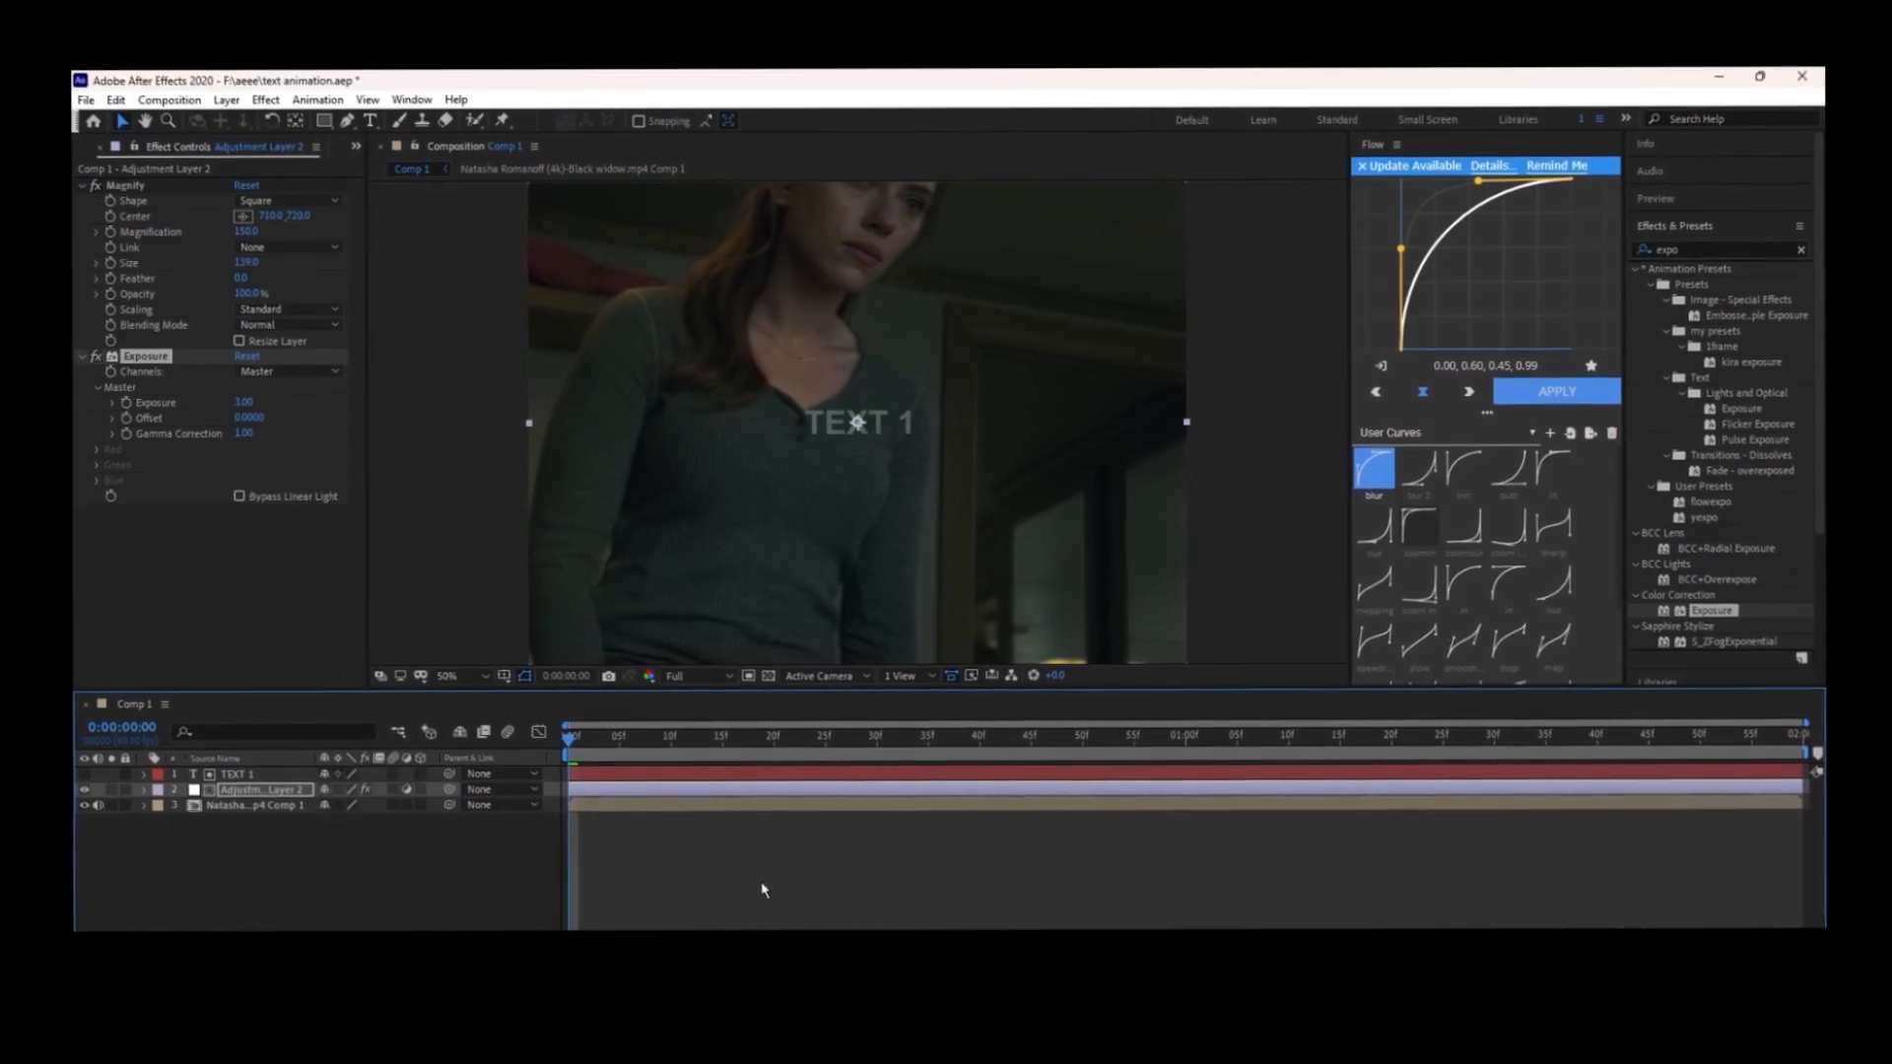
left_click(236, 773)
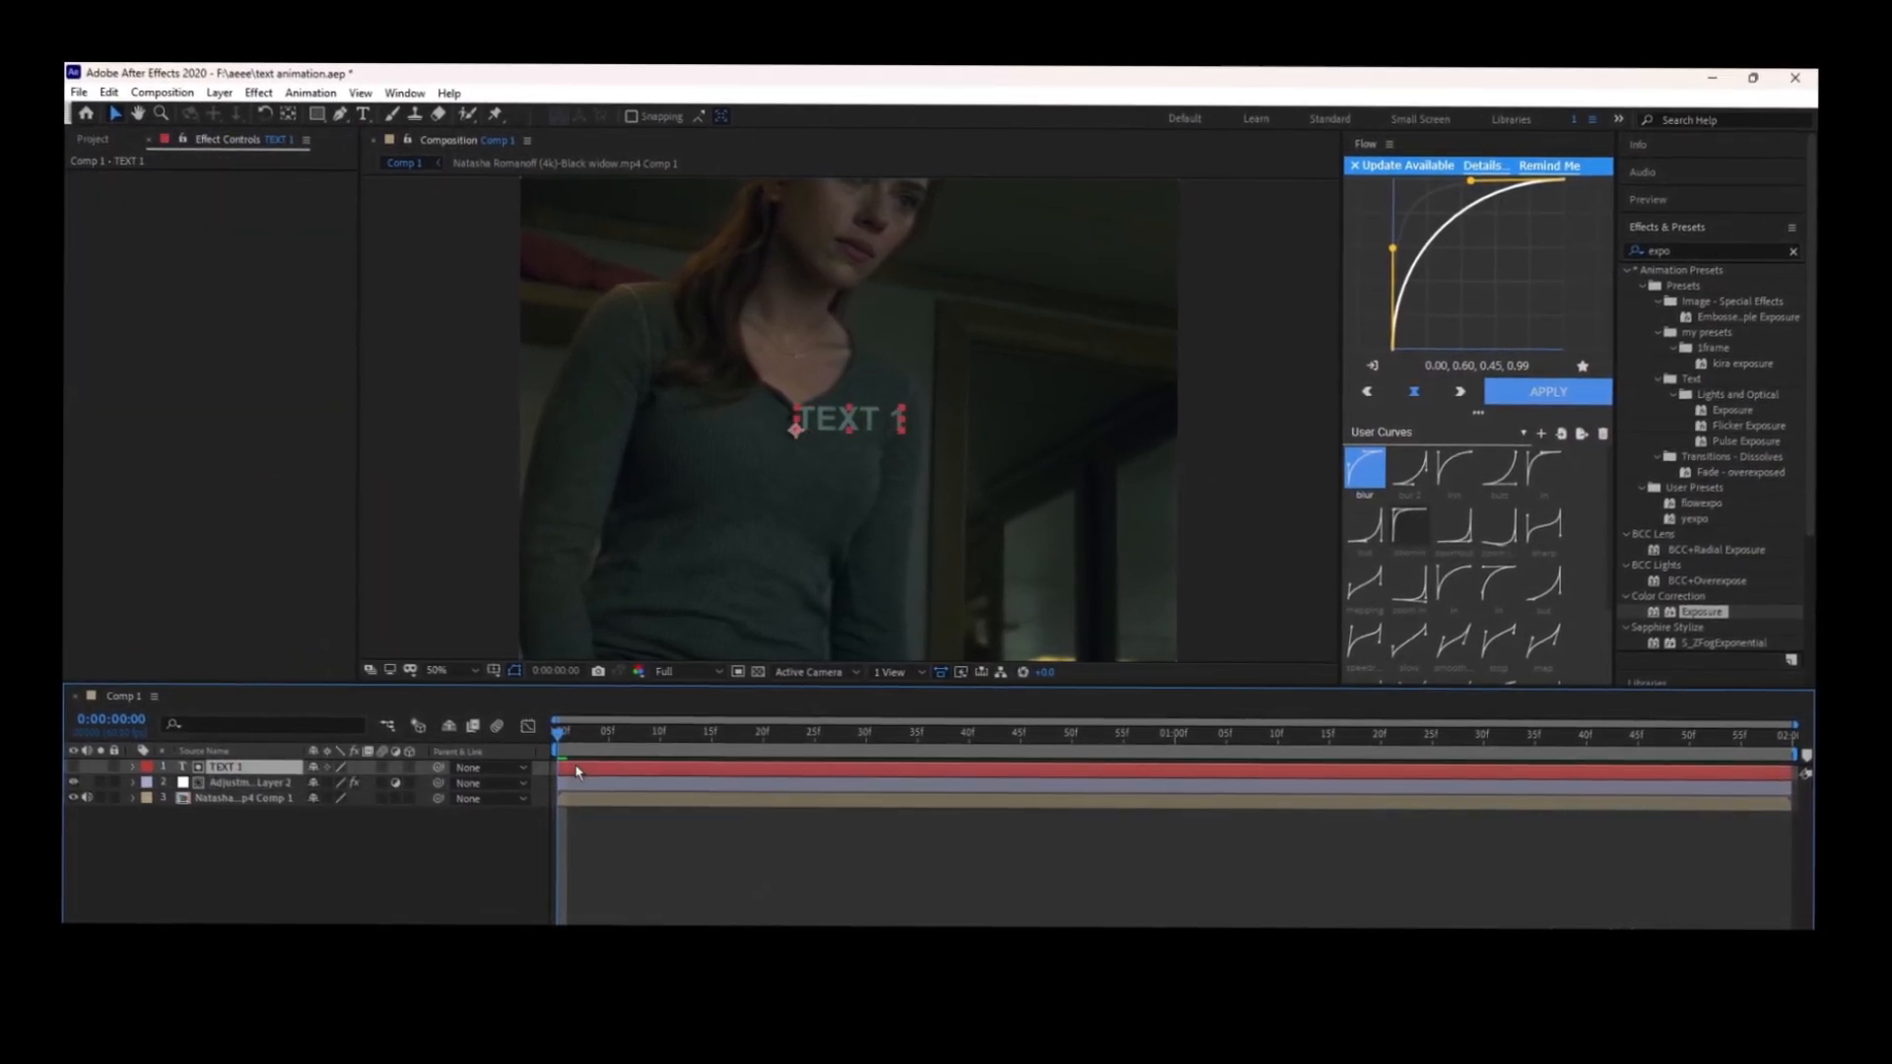
left_click(80, 101)
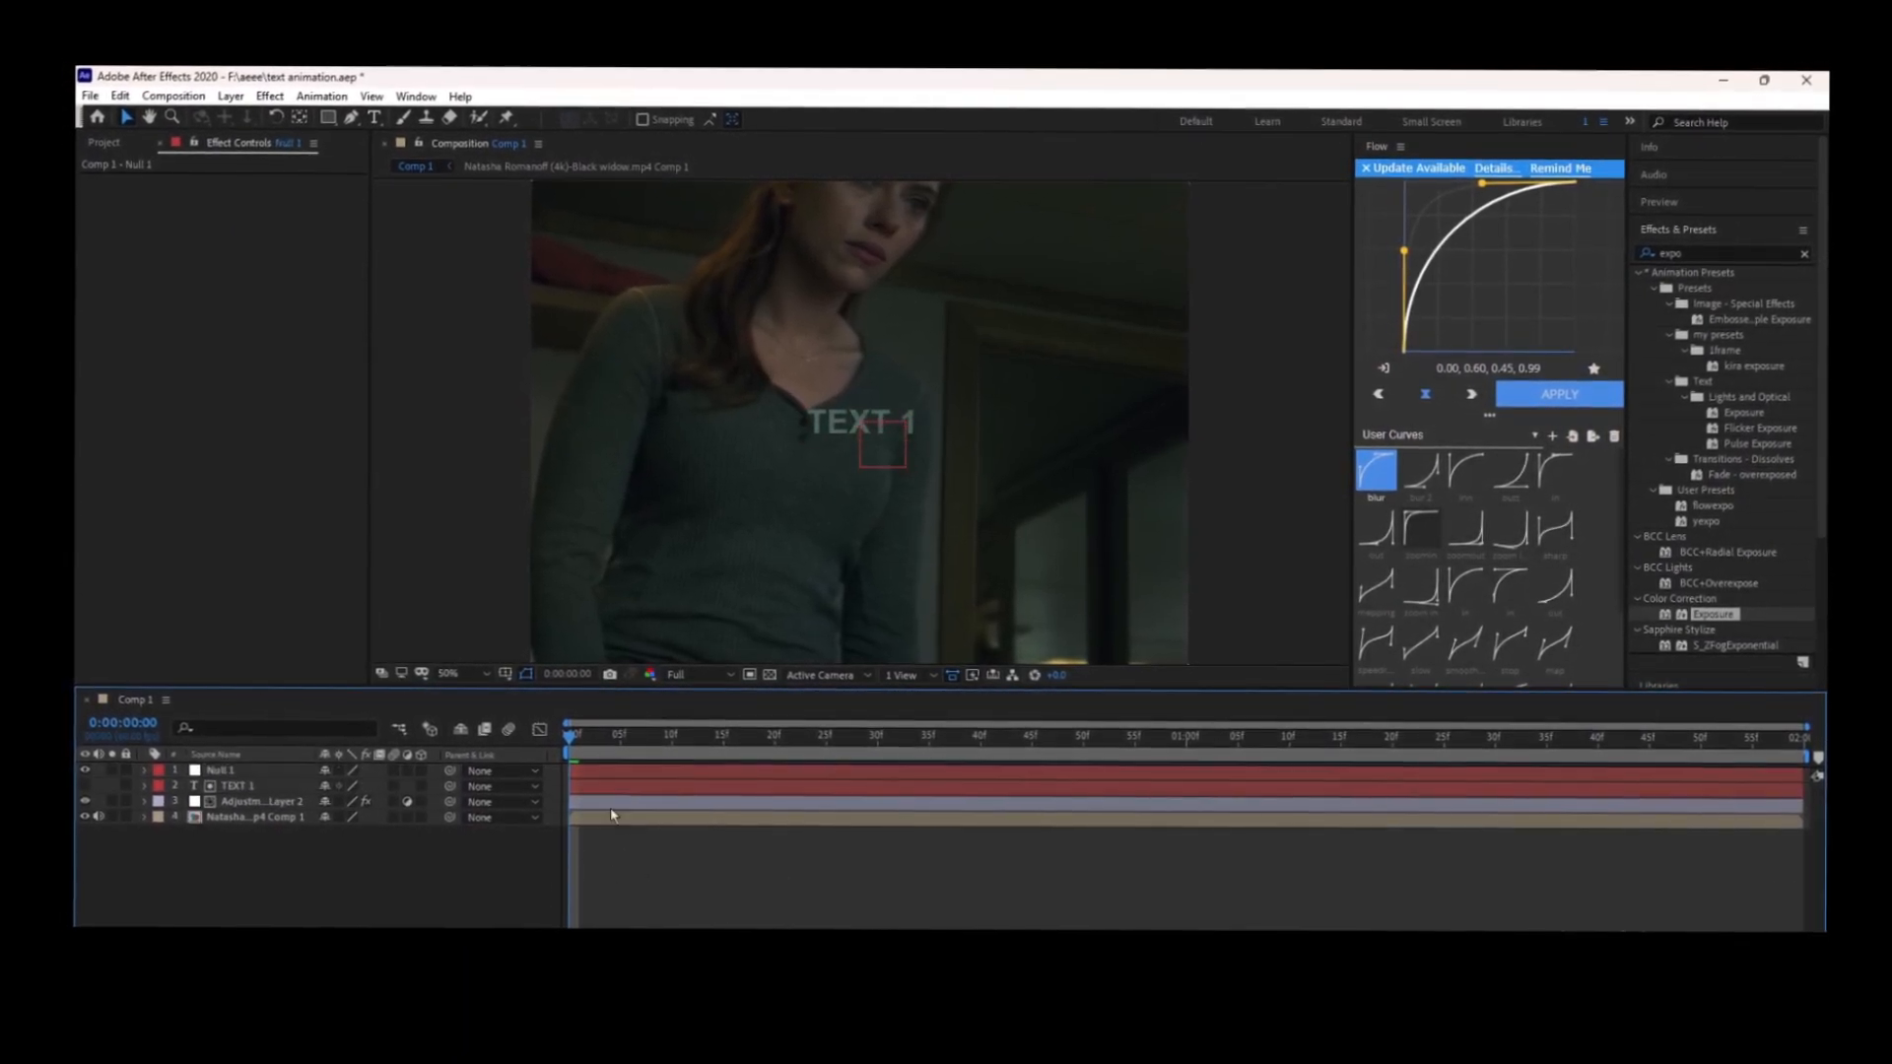
Parent TEXT 1 to Null 1, enable 3D on both, and set Null 1's Y Rotation to 45°.
left_click(237, 786)
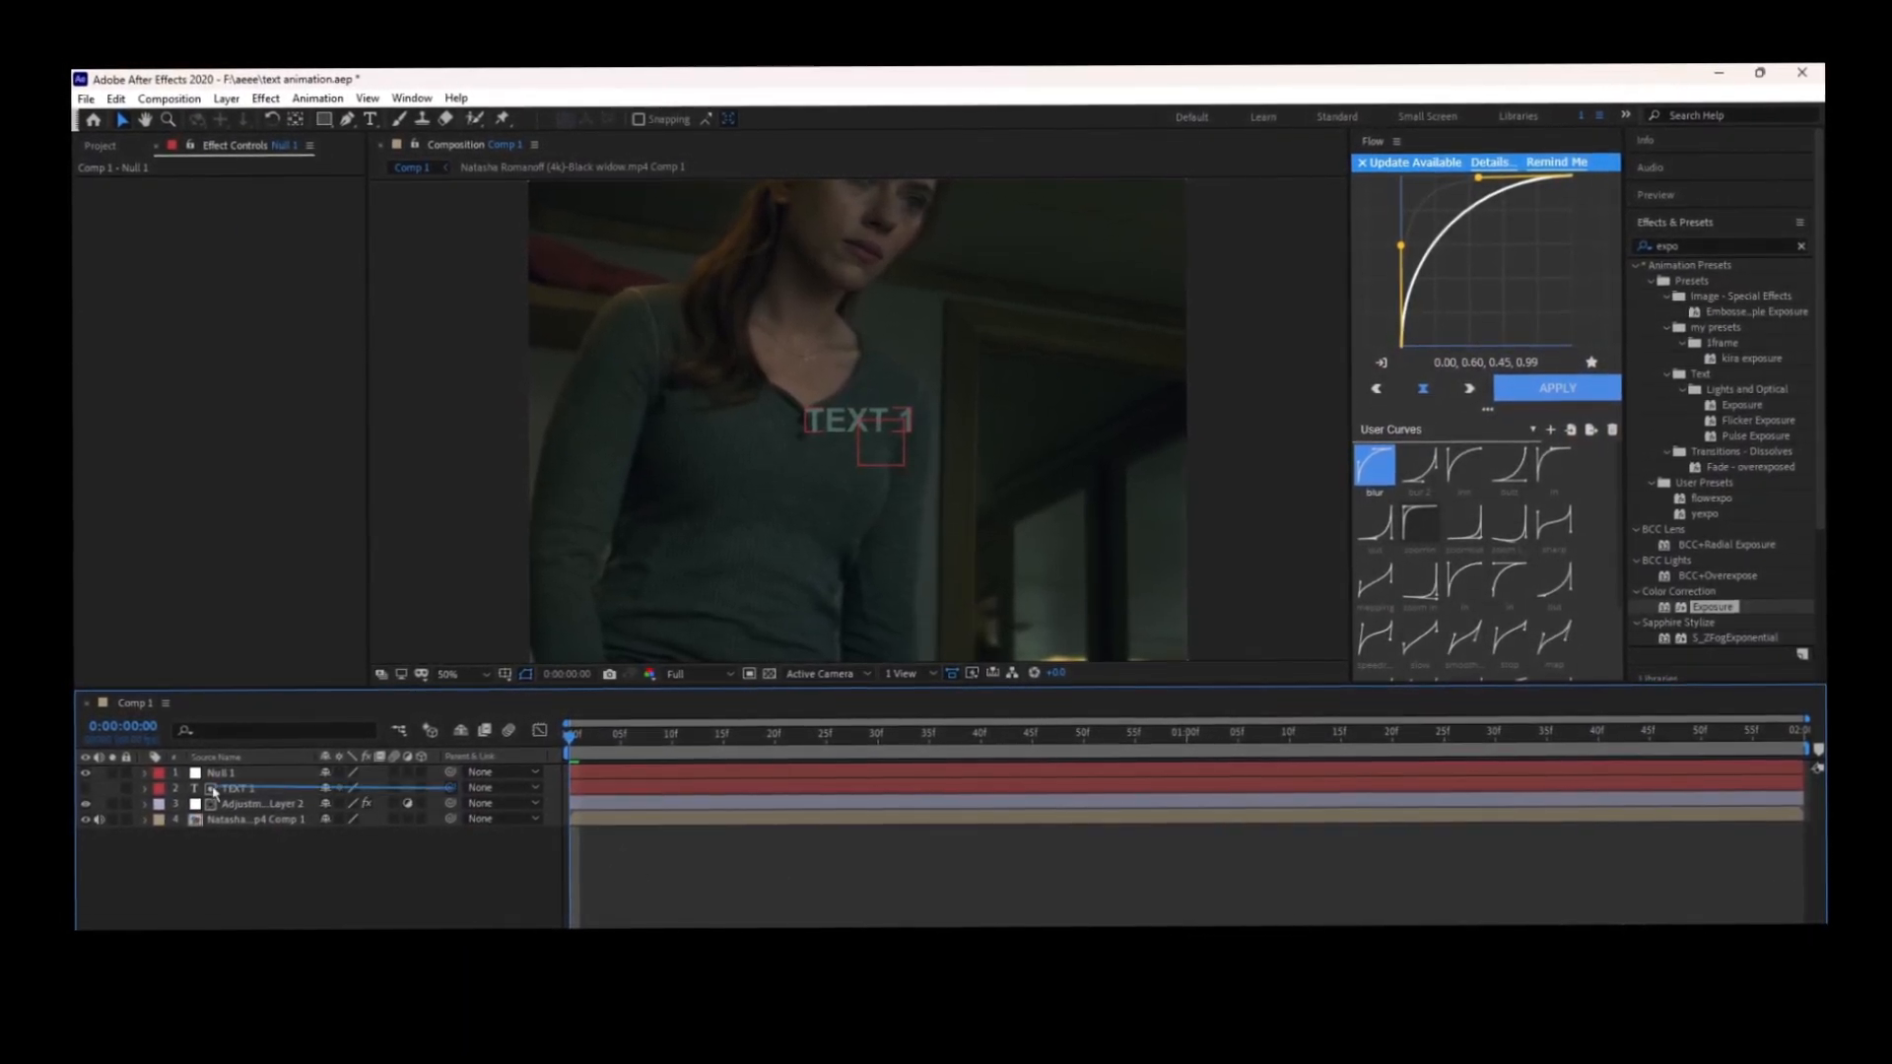
left_click(849, 731)
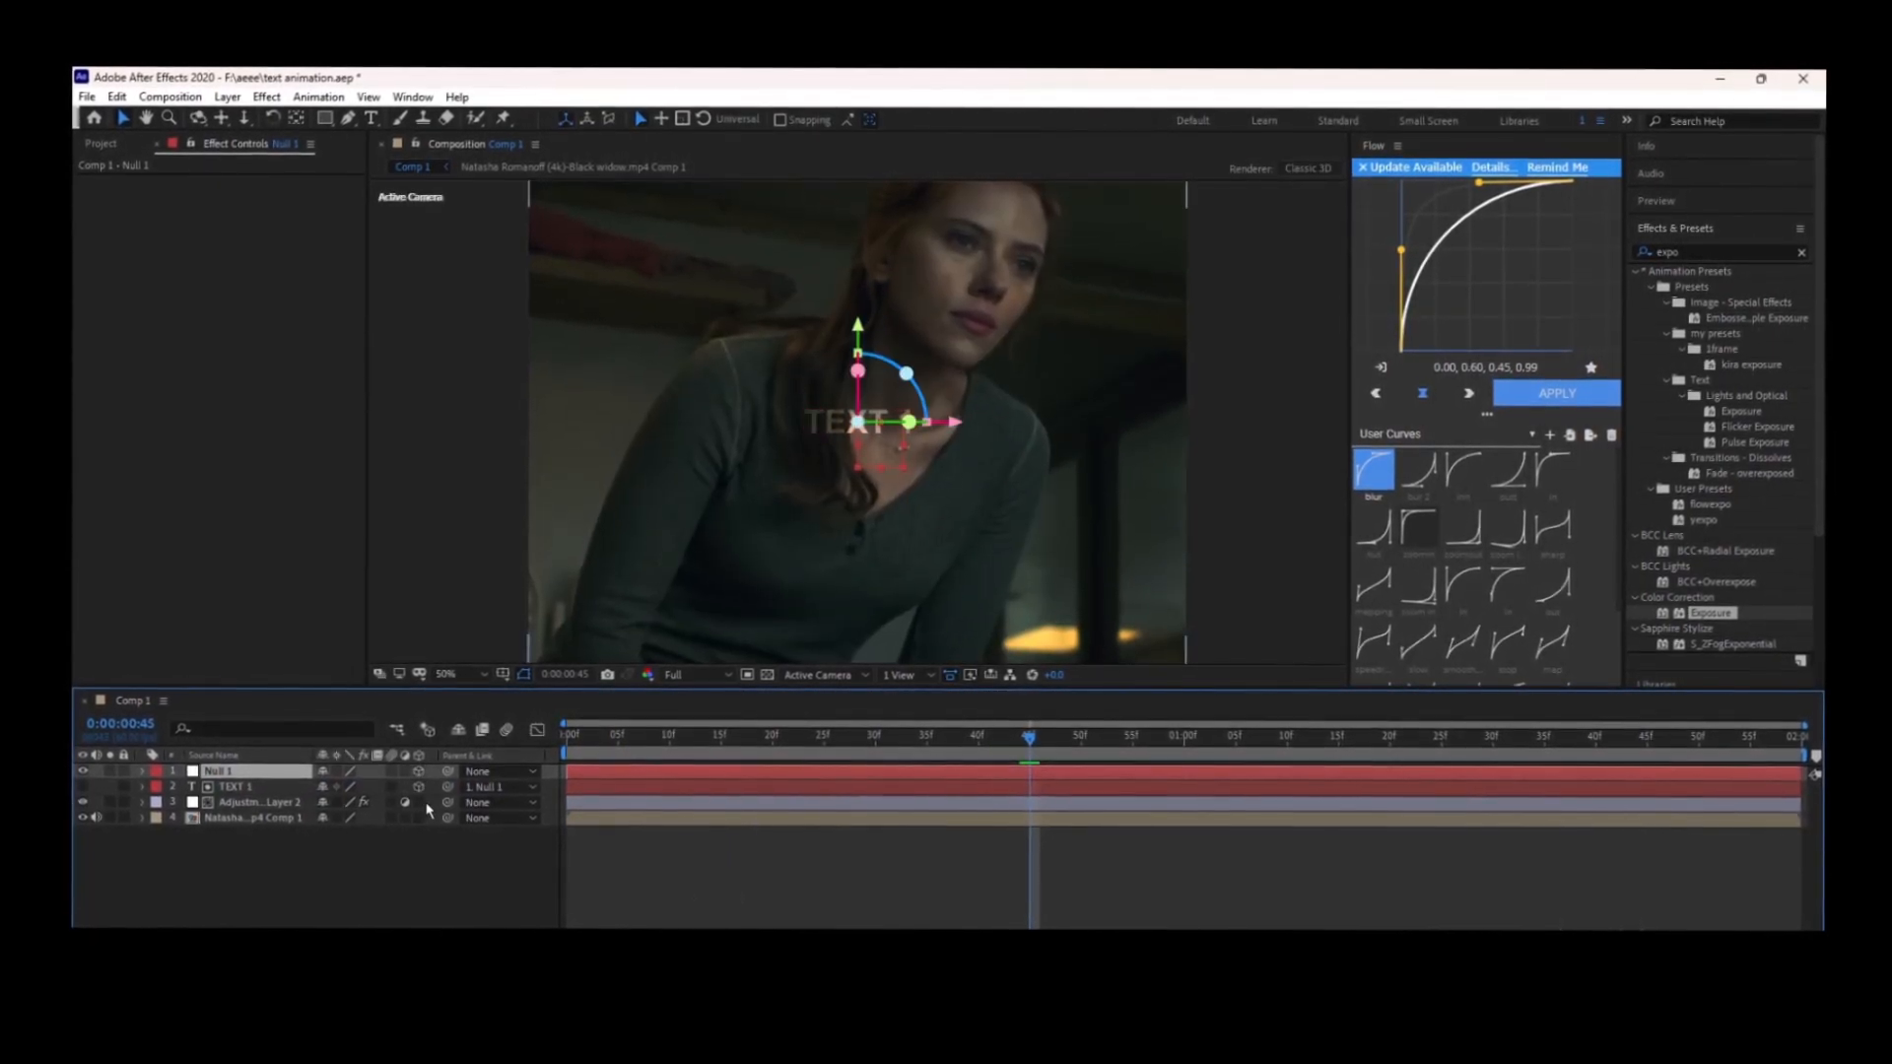
left_click(155, 771)
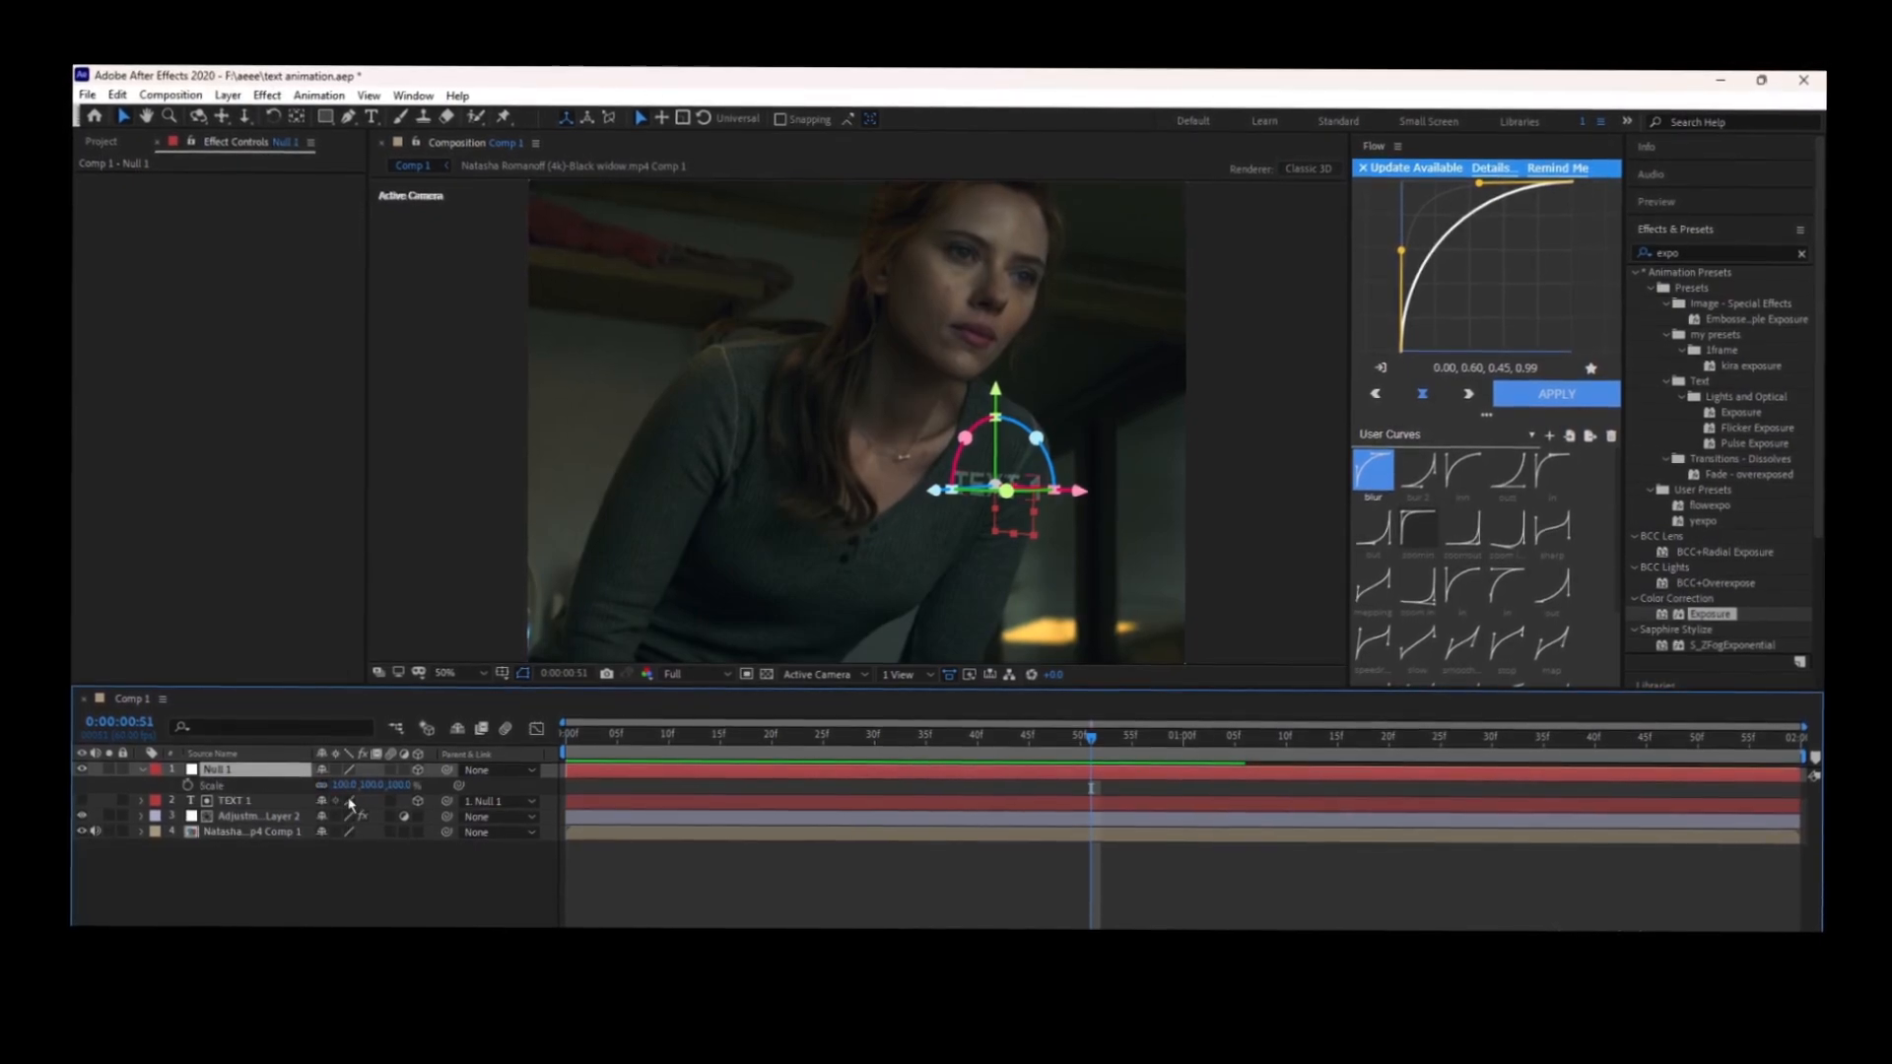
left_click(142, 770)
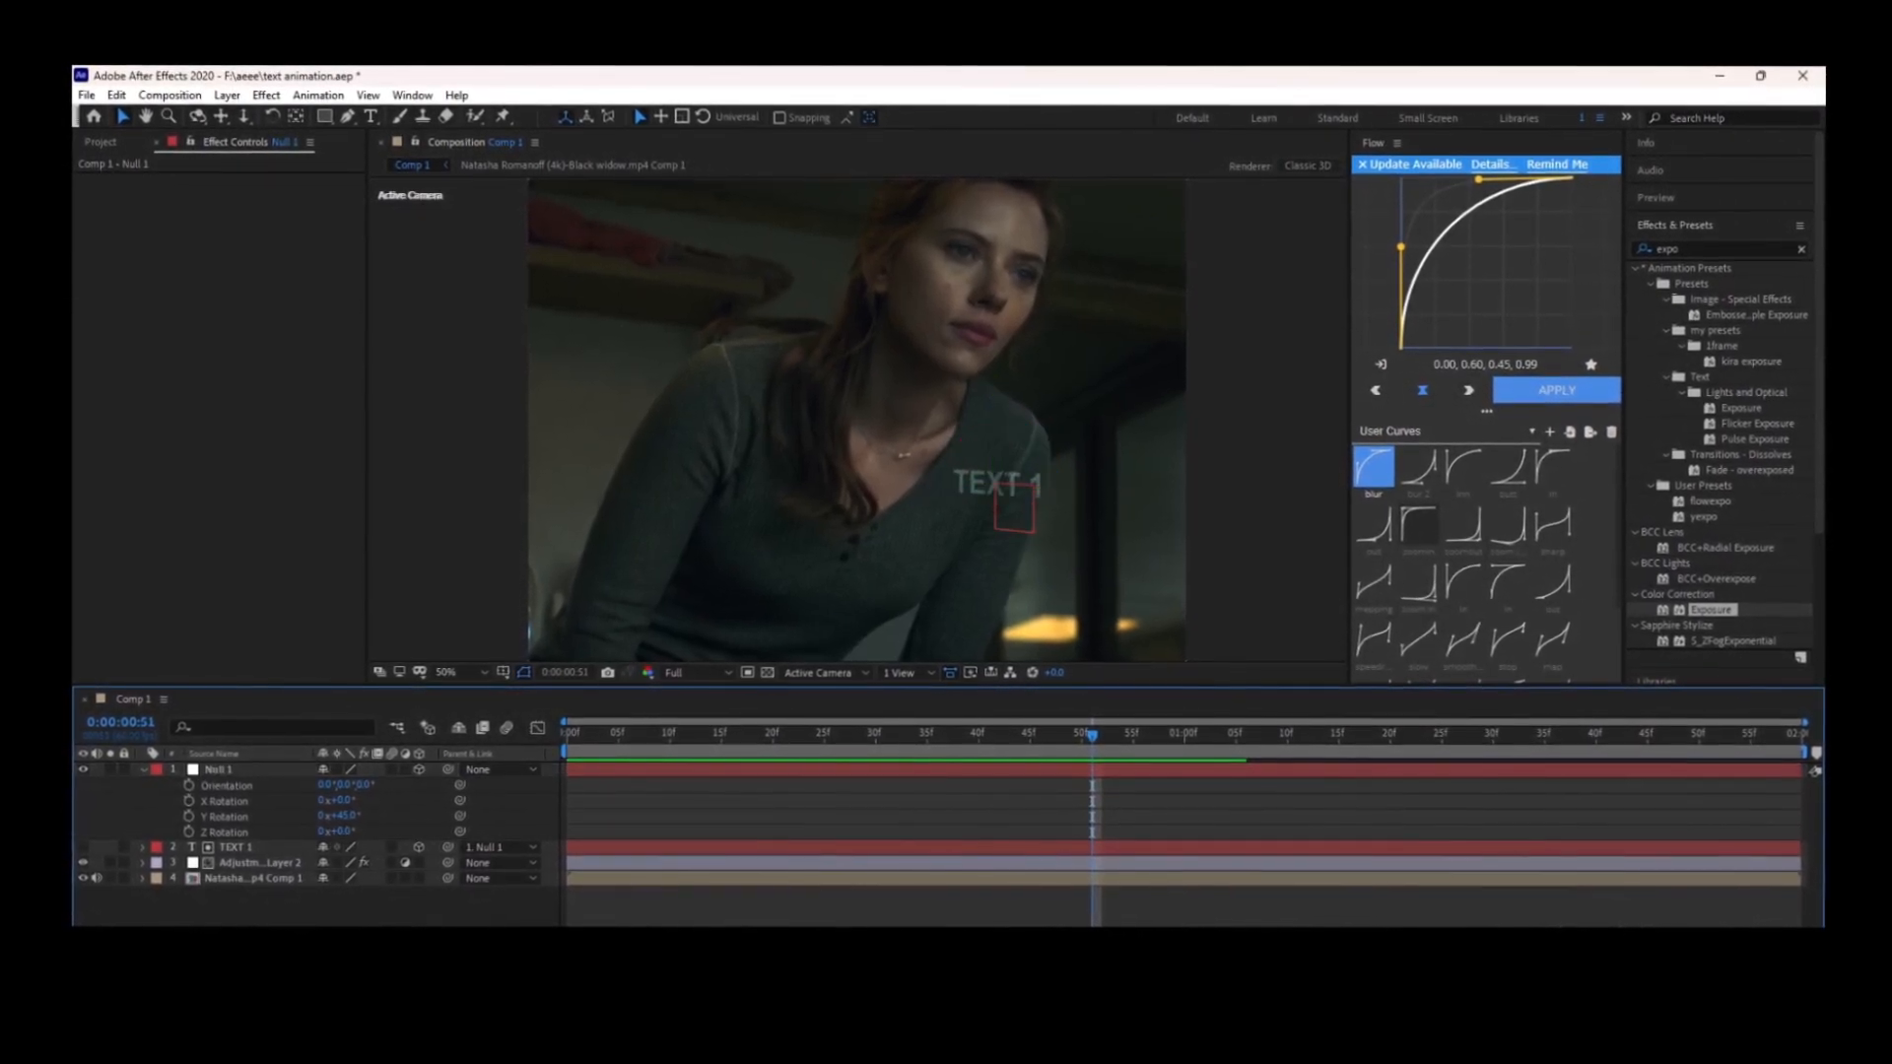
left_click(216, 769)
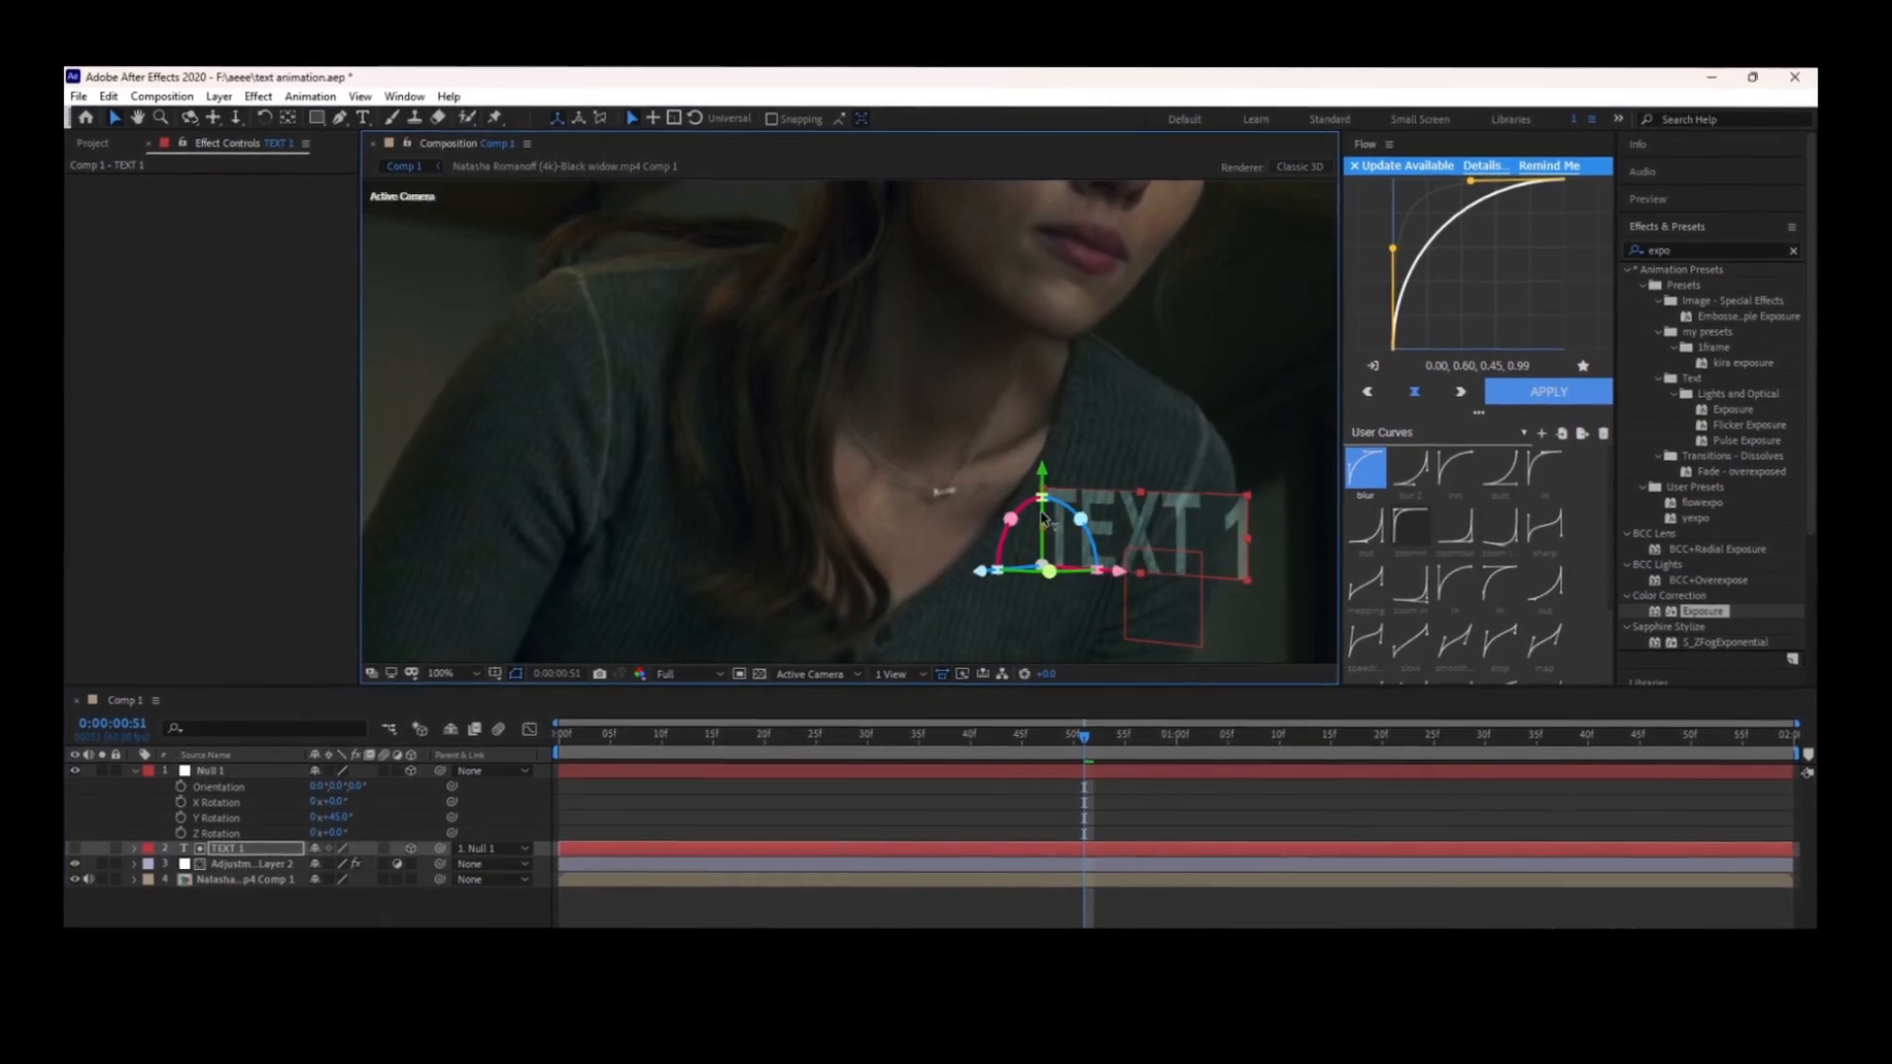
left_click(440, 673)
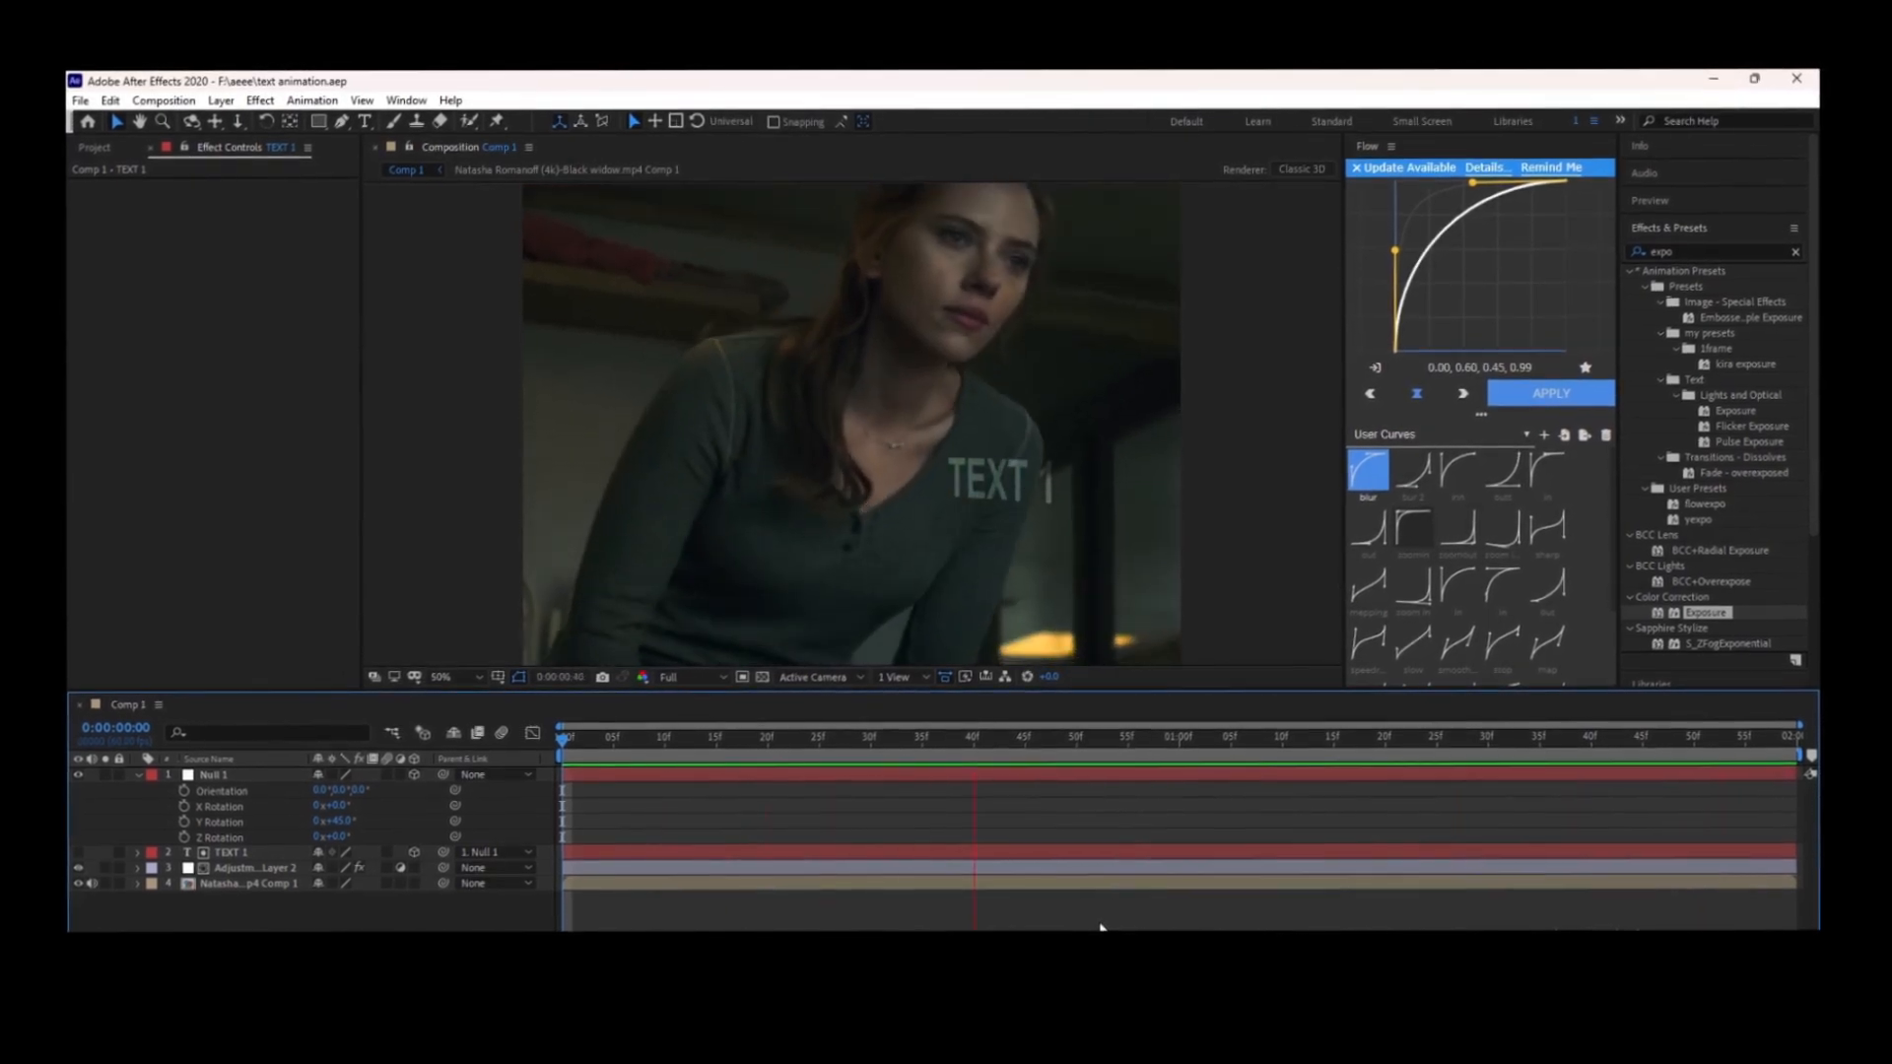
Apply Channel > Invert to Adjustment Layer 2, then select the TEXT 1 layer.
left_click(561, 732)
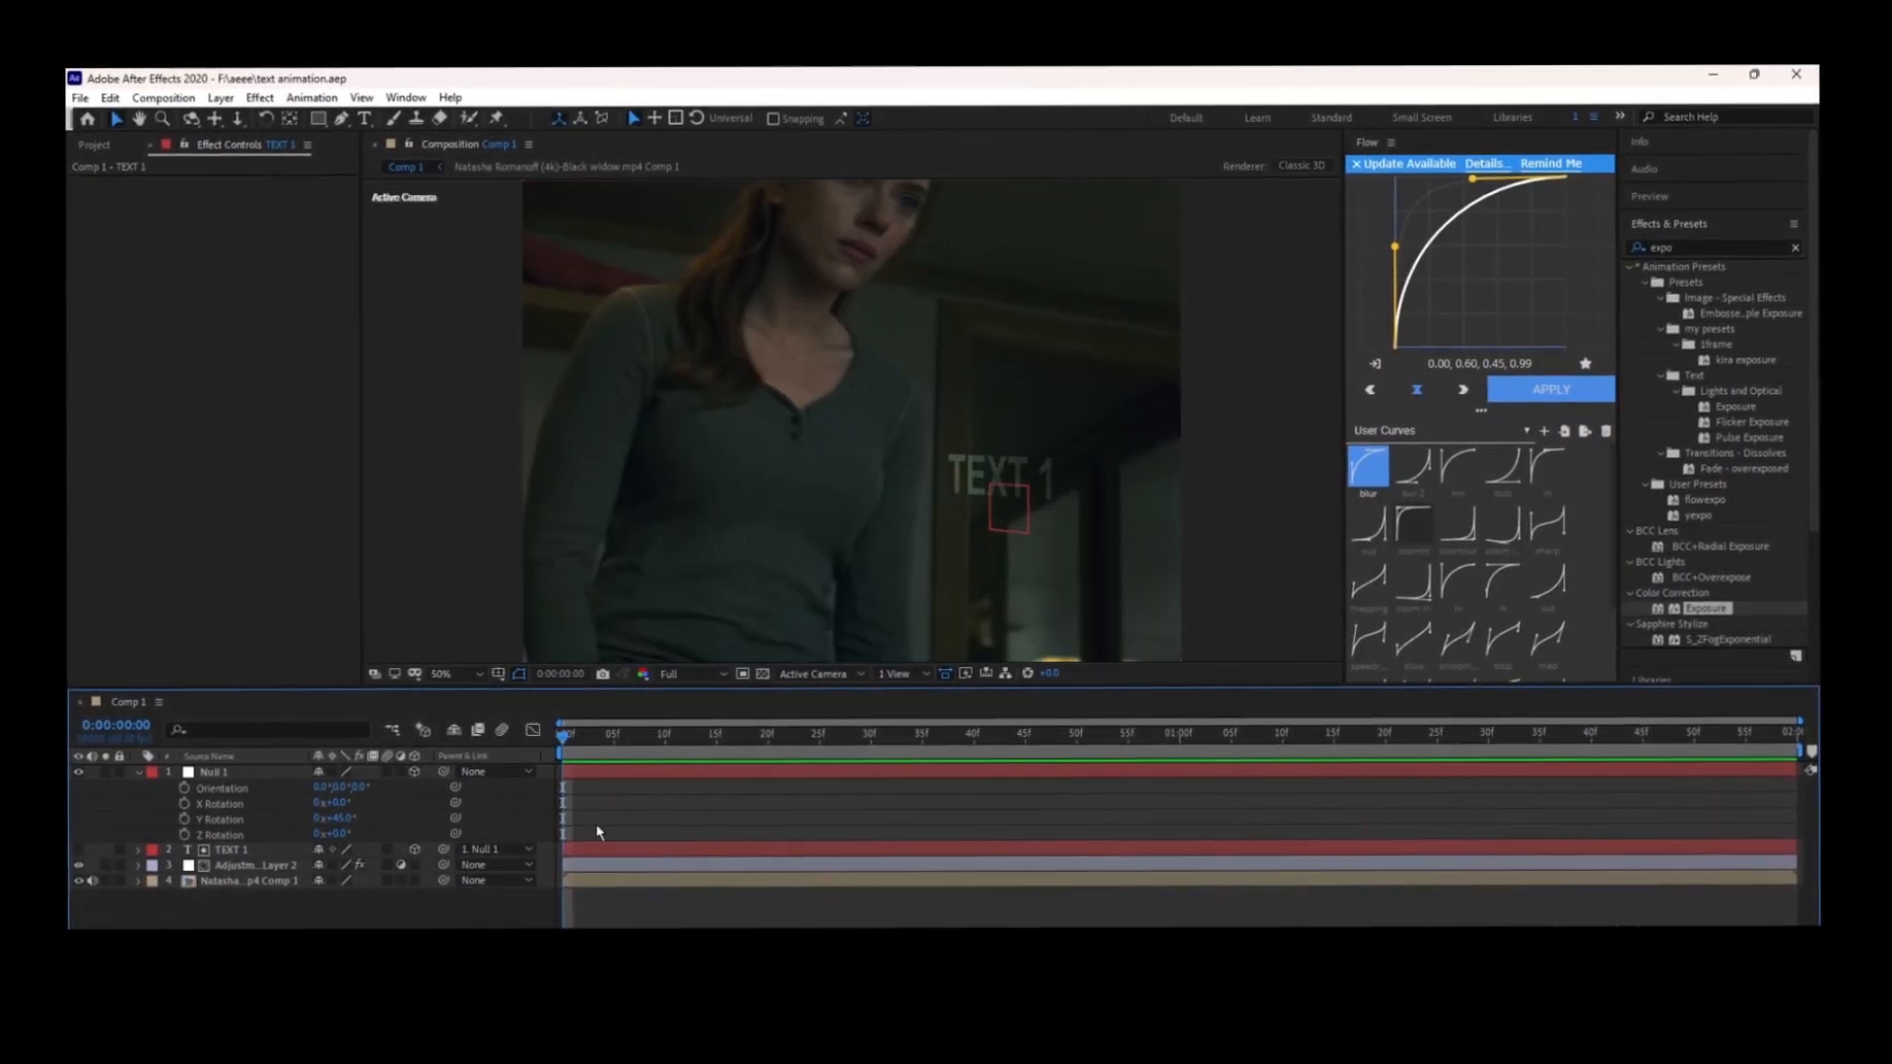
left_click(252, 865)
type("invert")
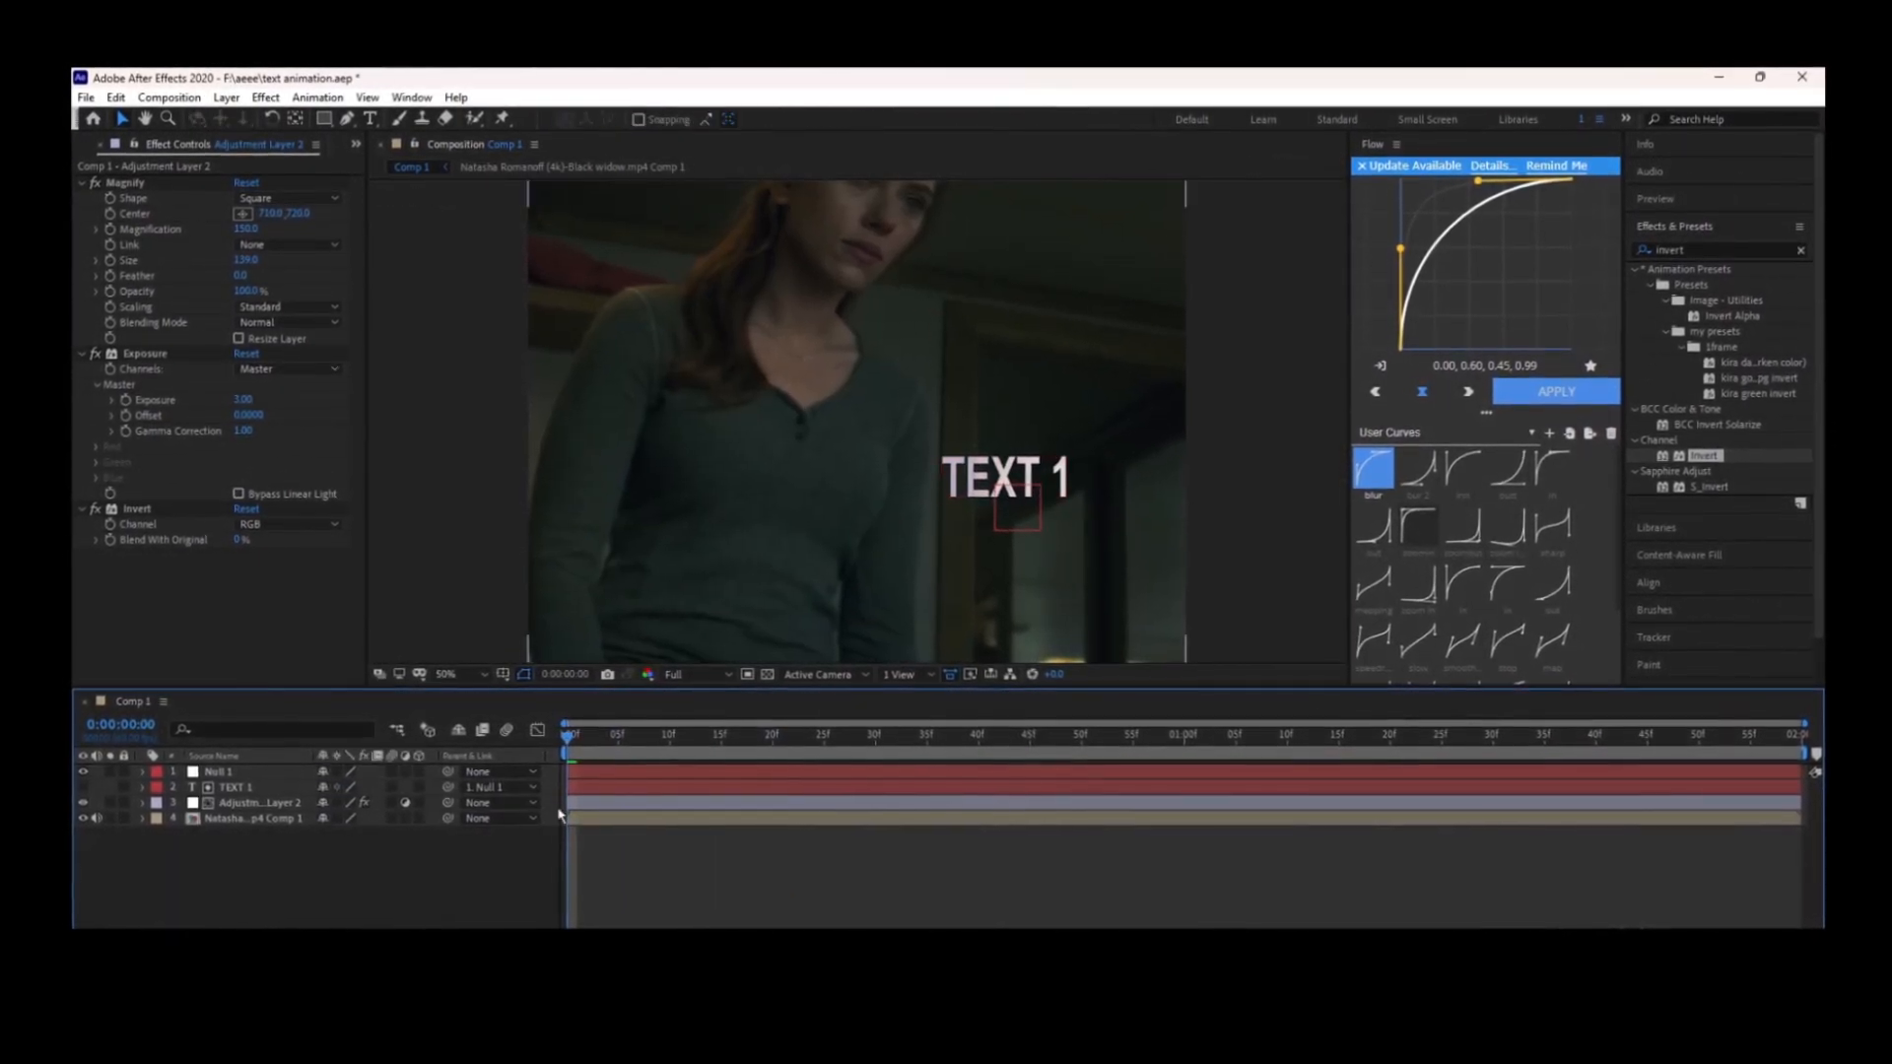
left_click(236, 787)
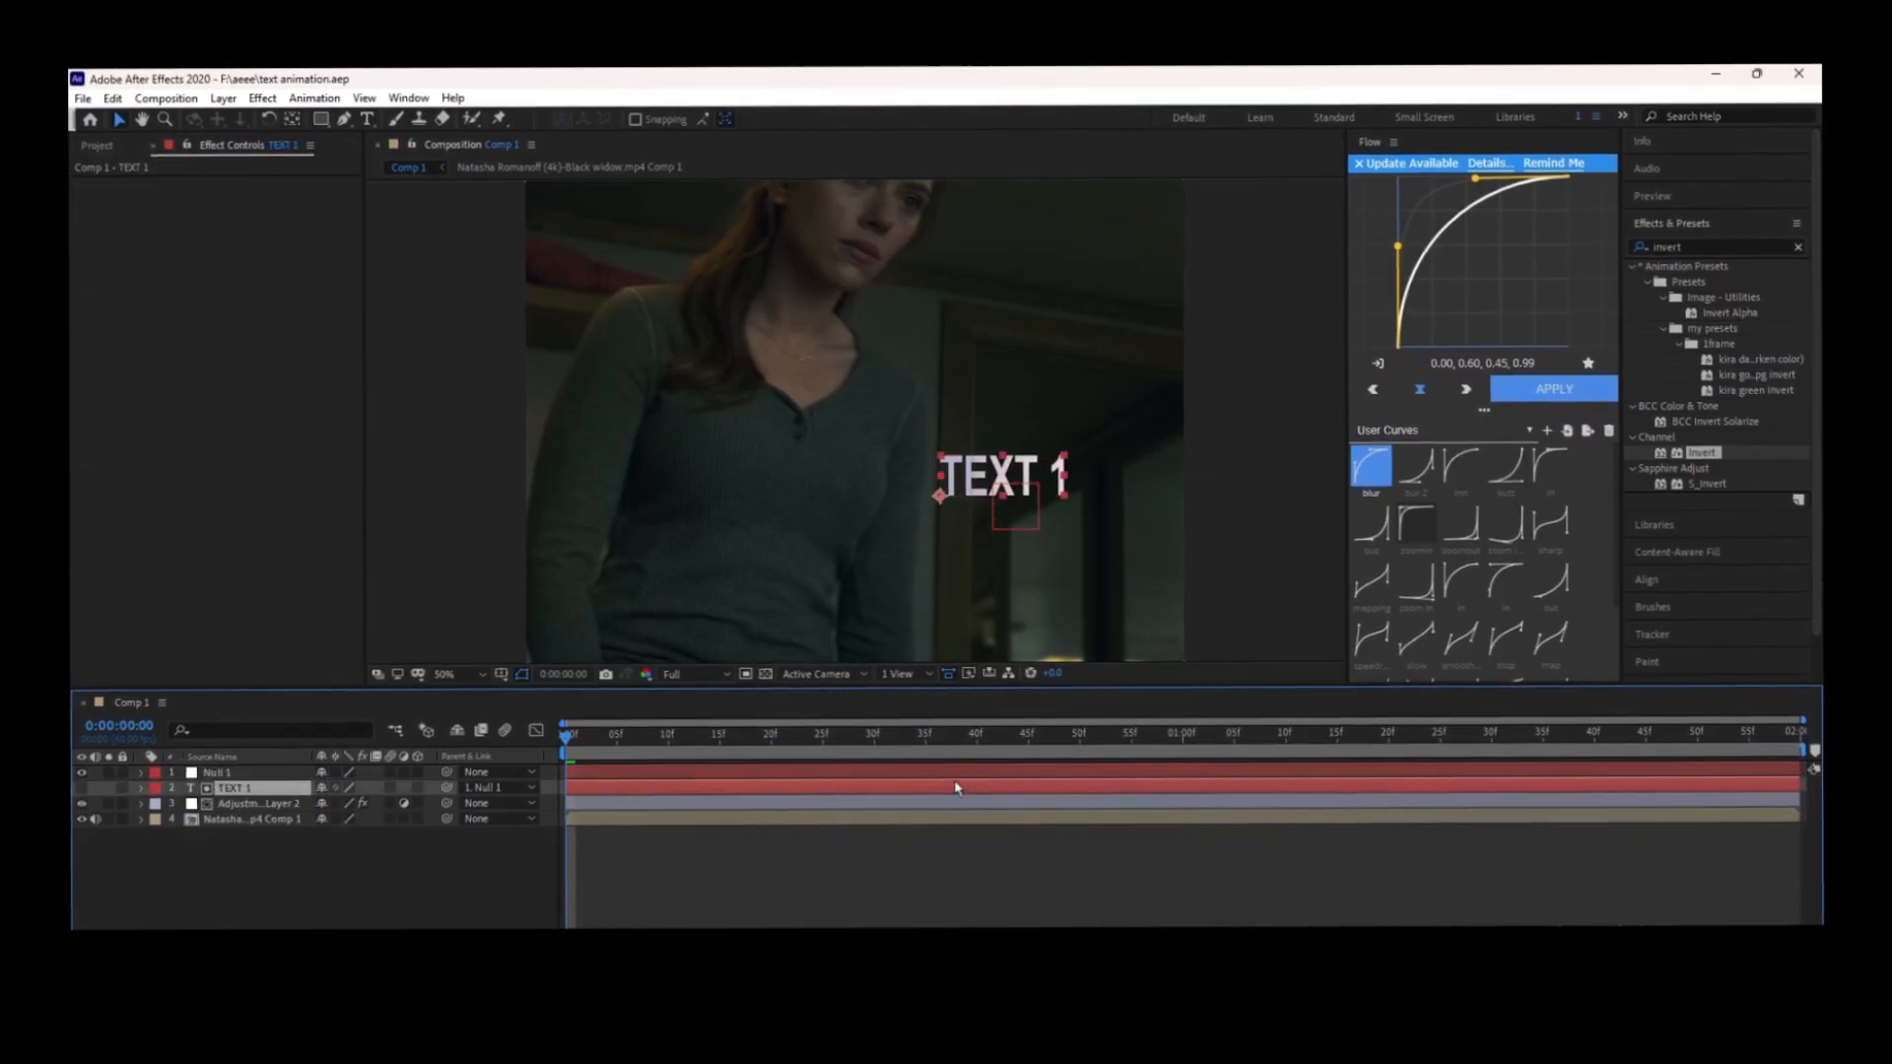